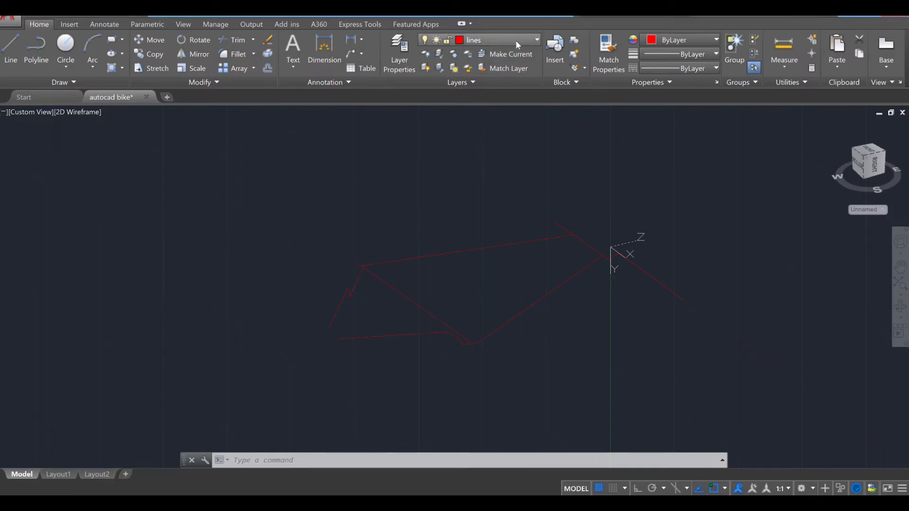
# - Make layer 0 current and show the bike reference image layer
pyautogui.click(534, 40)
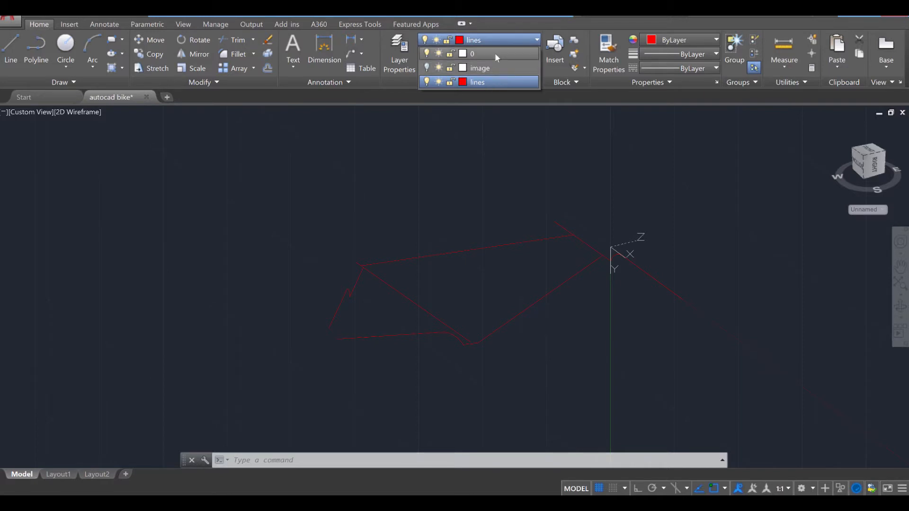
pyautogui.click(472, 53)
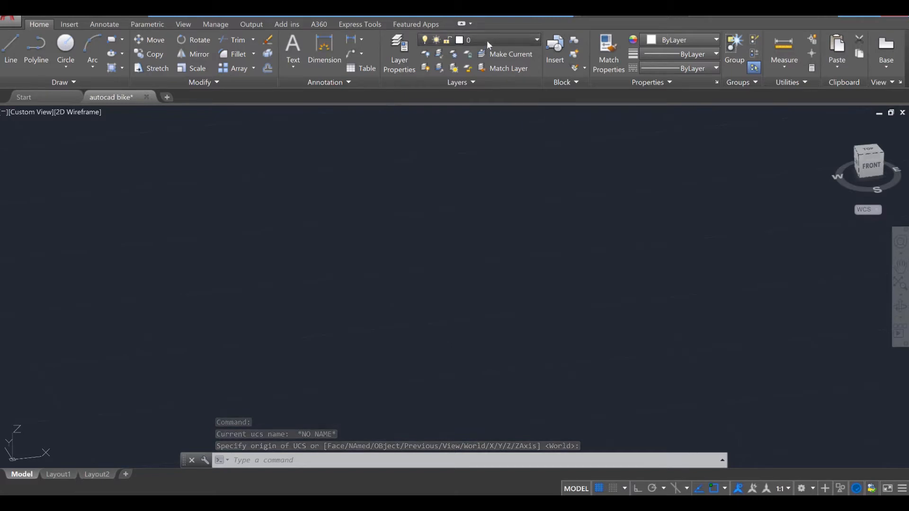
pyautogui.click(536, 40)
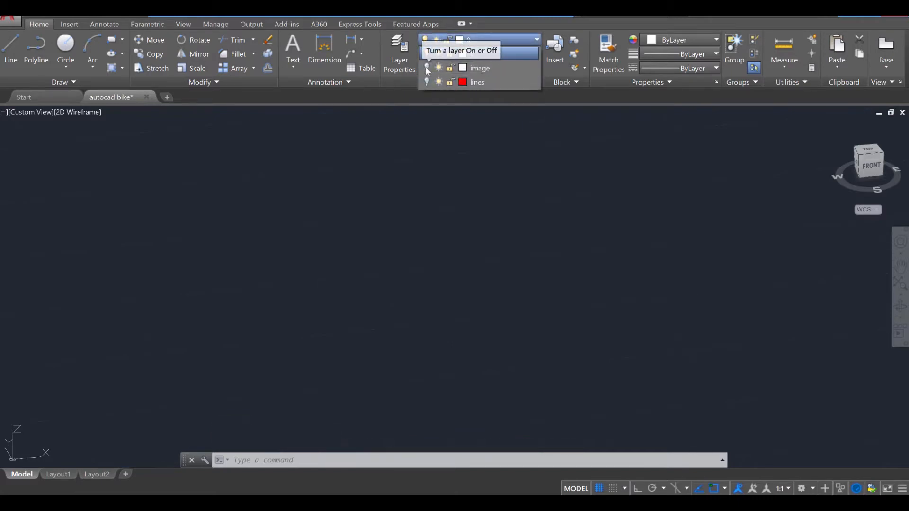
pyautogui.click(427, 69)
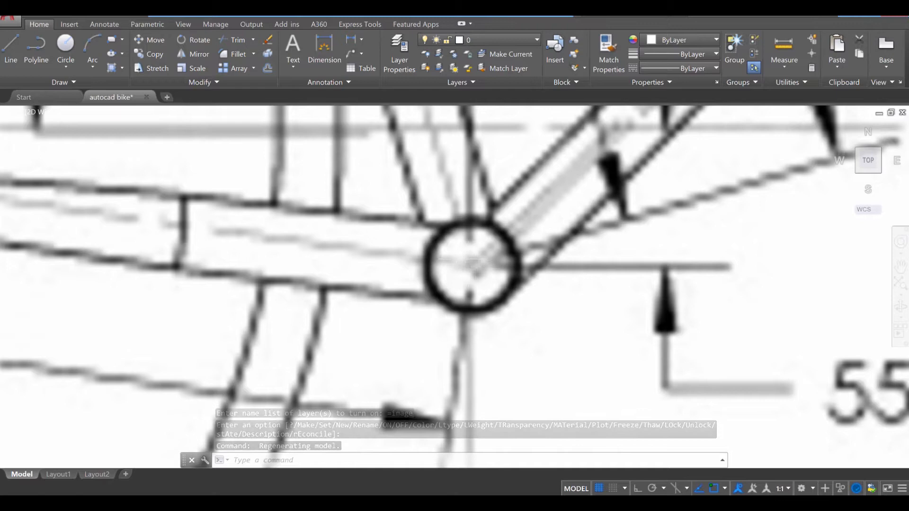
# - Draw circles centred on the bottom bracket and the front wheel axle
pyautogui.press('Escape')
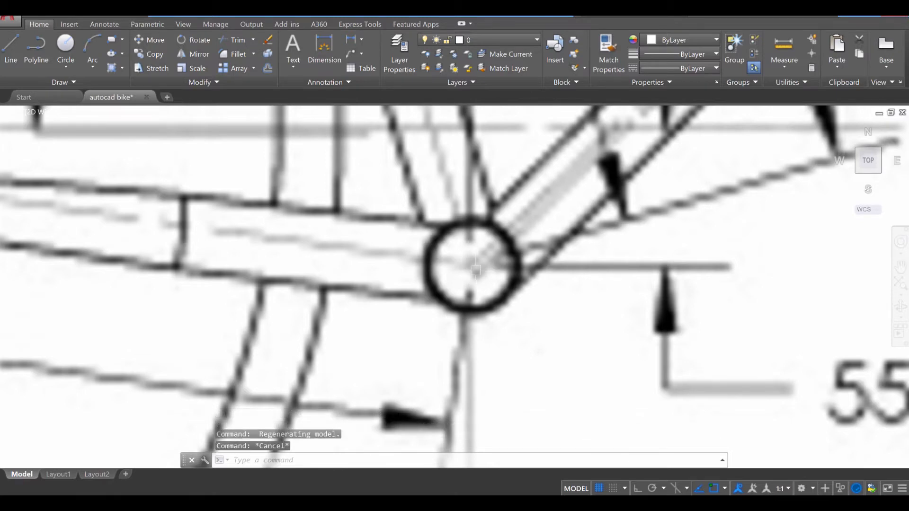
pyautogui.click(65, 42)
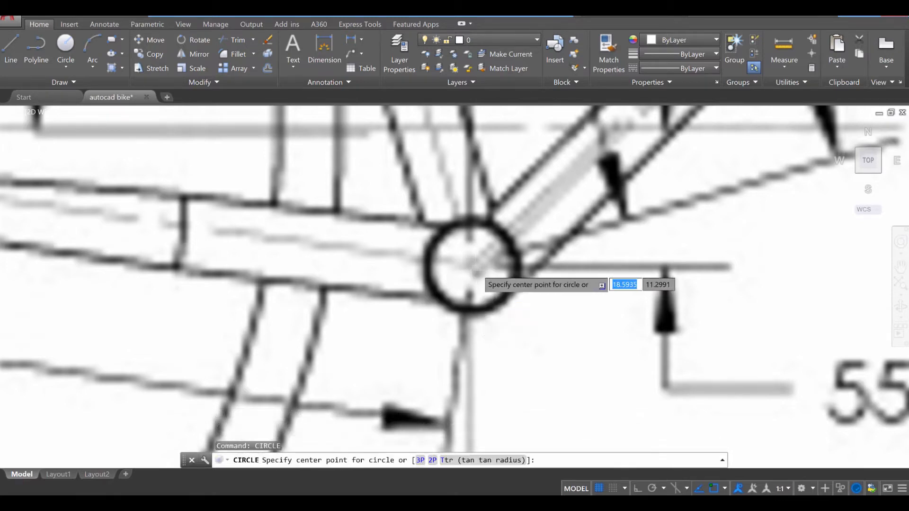
pyautogui.click(468, 273)
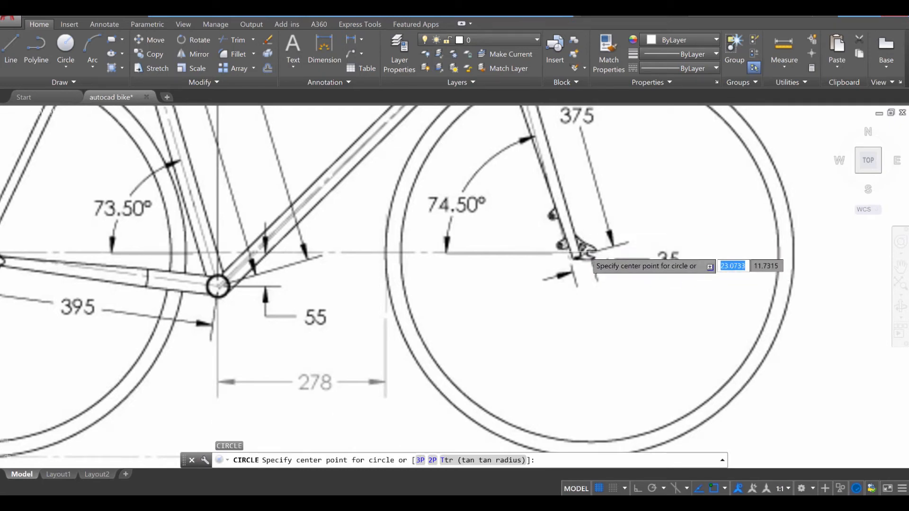
pyautogui.click(585, 257)
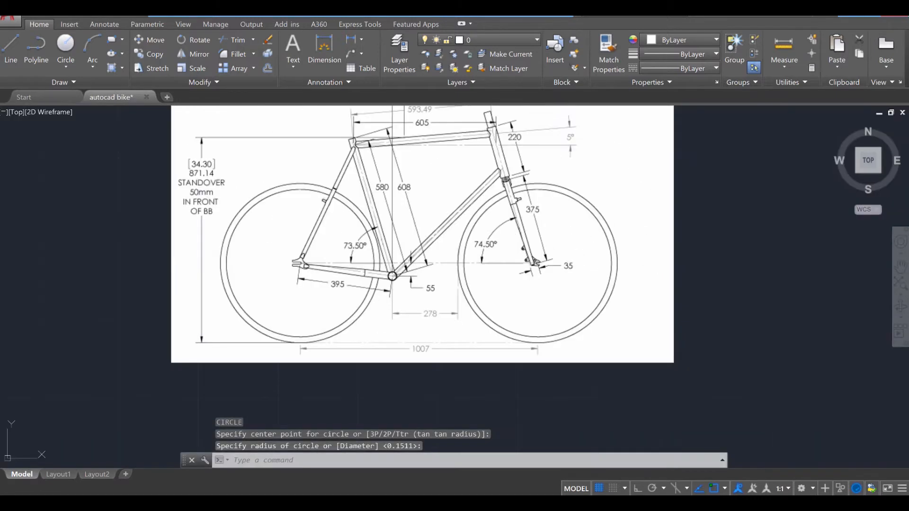
pyautogui.press('Escape')
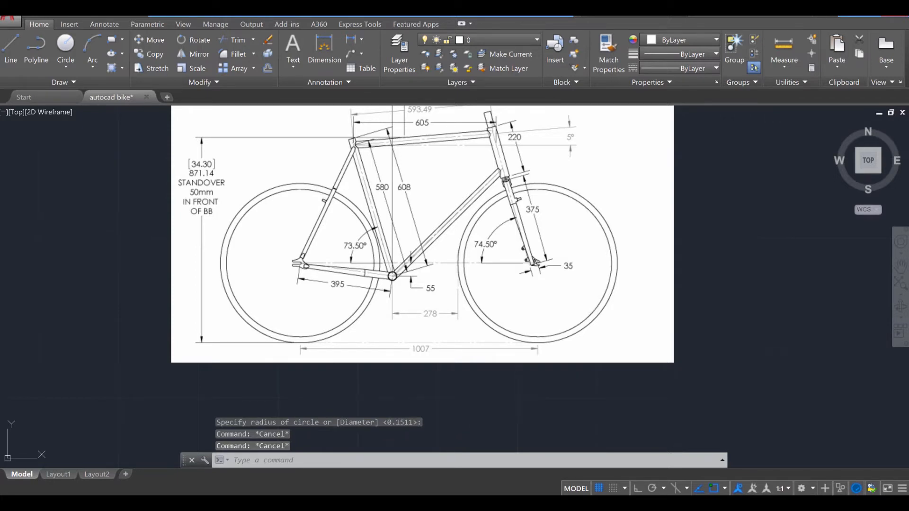
# - Copy the wheel circle from the front axle to the rear axle
pyautogui.write('COPY')
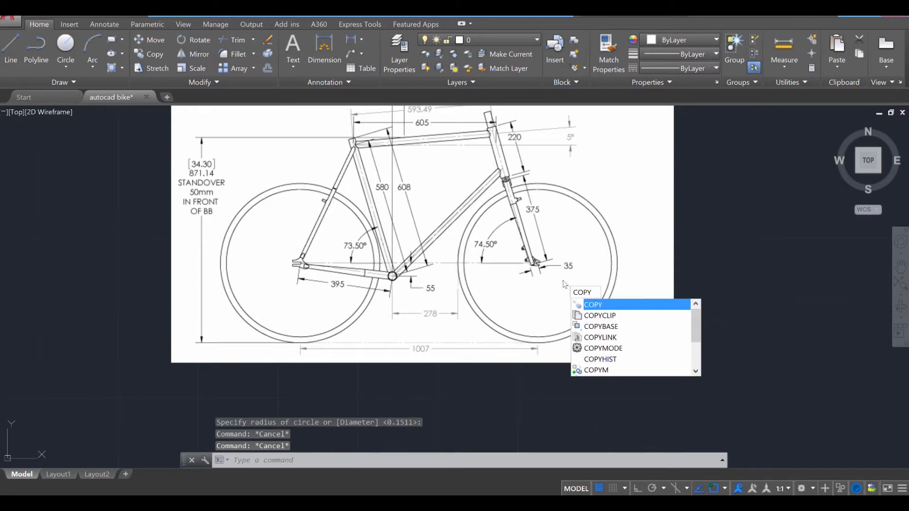
pyautogui.click(592, 304)
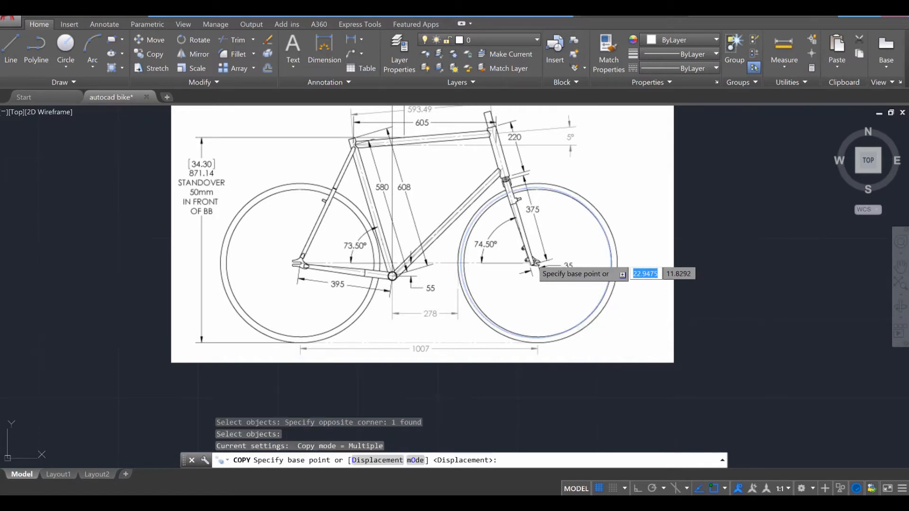
pyautogui.click(533, 263)
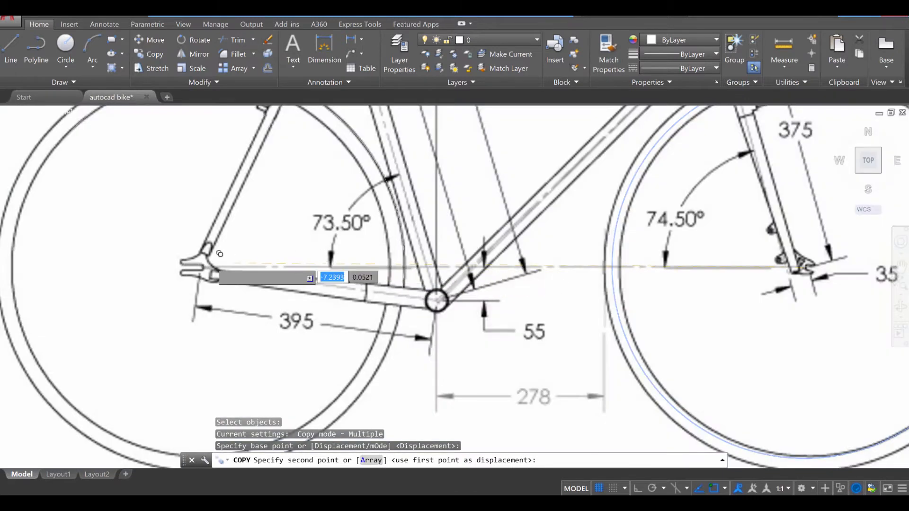
pyautogui.click(263, 273)
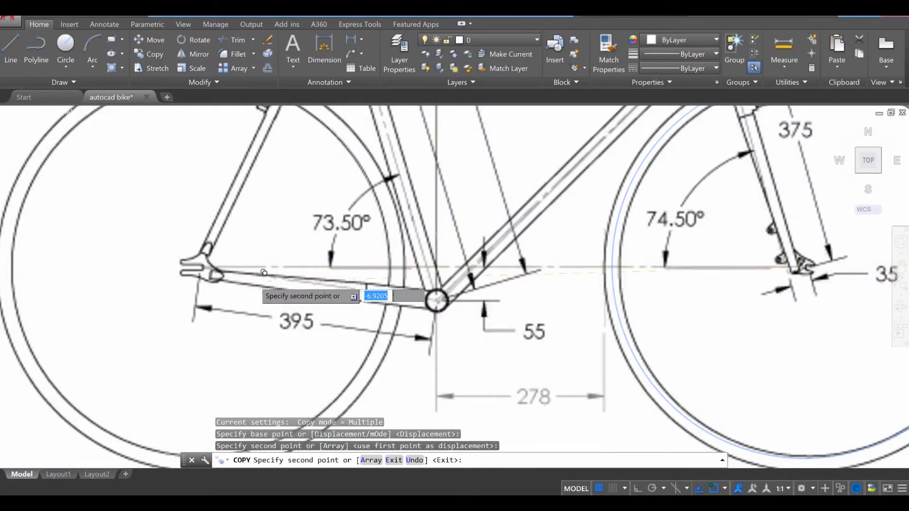
pyautogui.press('Escape')
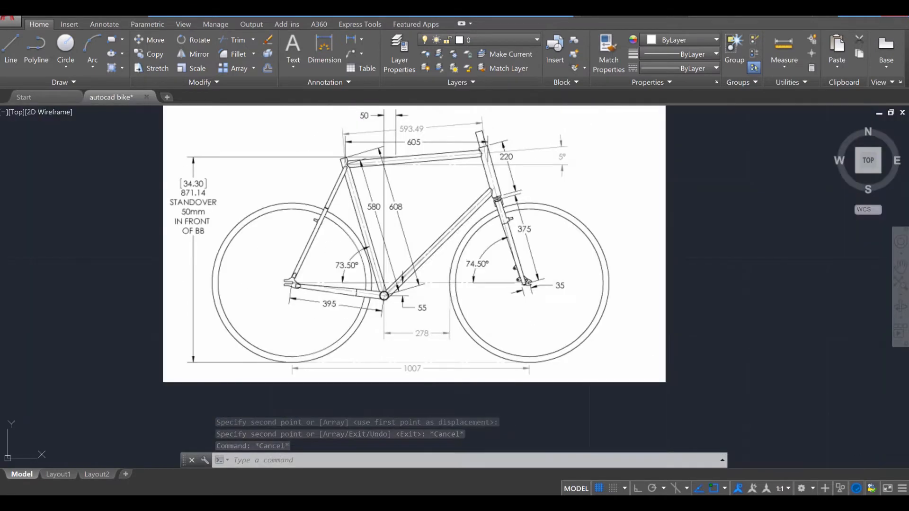
pyautogui.click(536, 40)
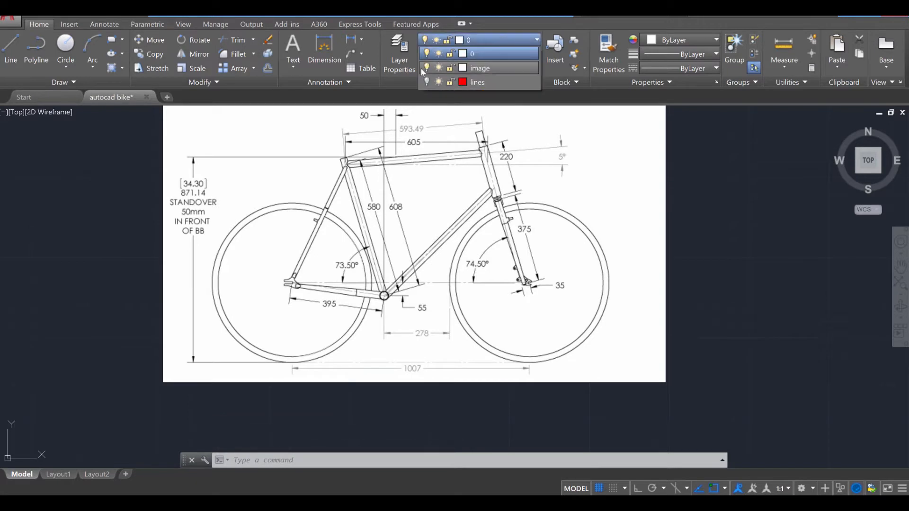
pyautogui.click(428, 68)
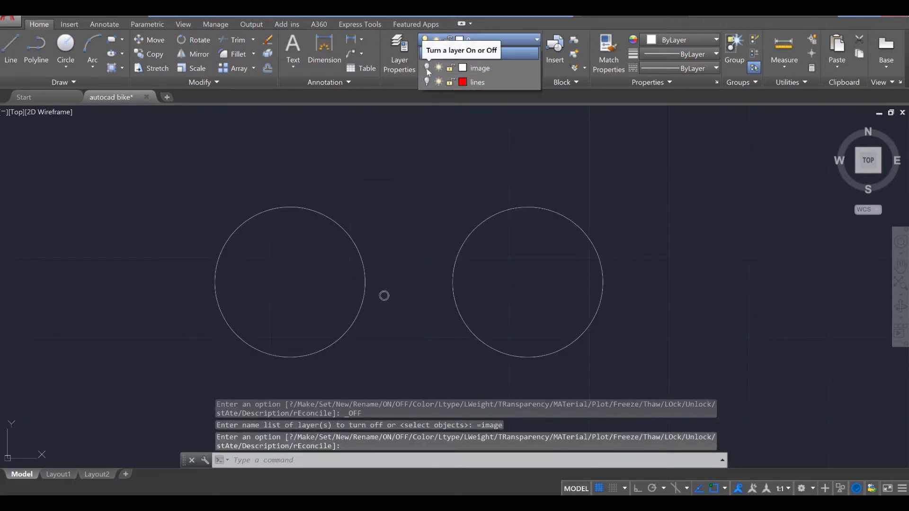
pyautogui.click(428, 68)
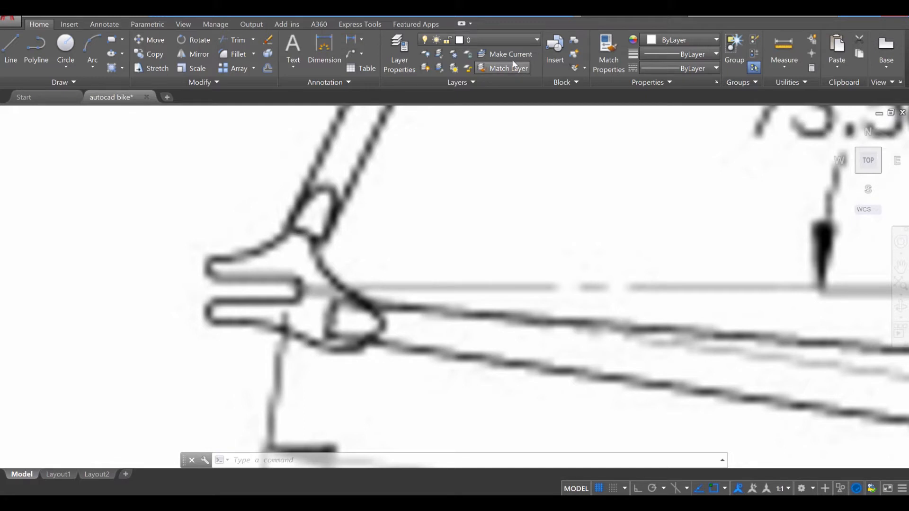
# - Set the current drawing colour to green in Select Color
pyautogui.click(535, 39)
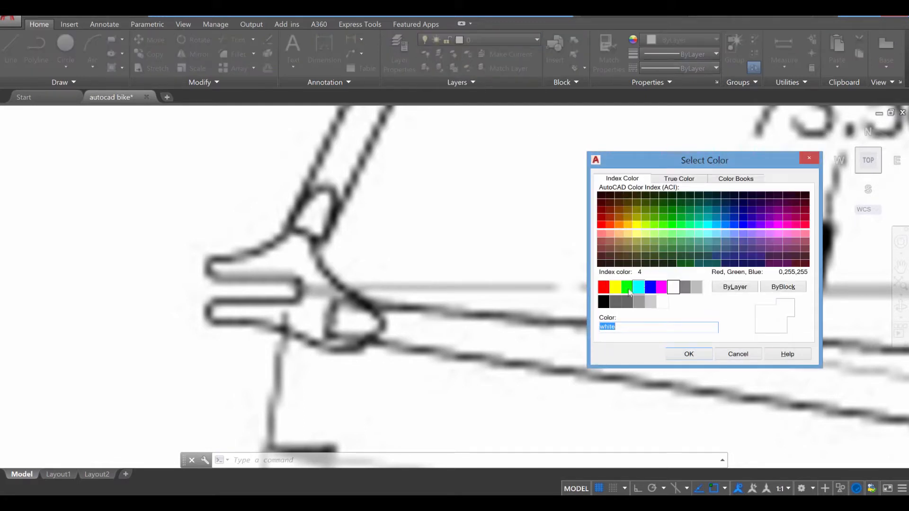
pyautogui.click(689, 354)
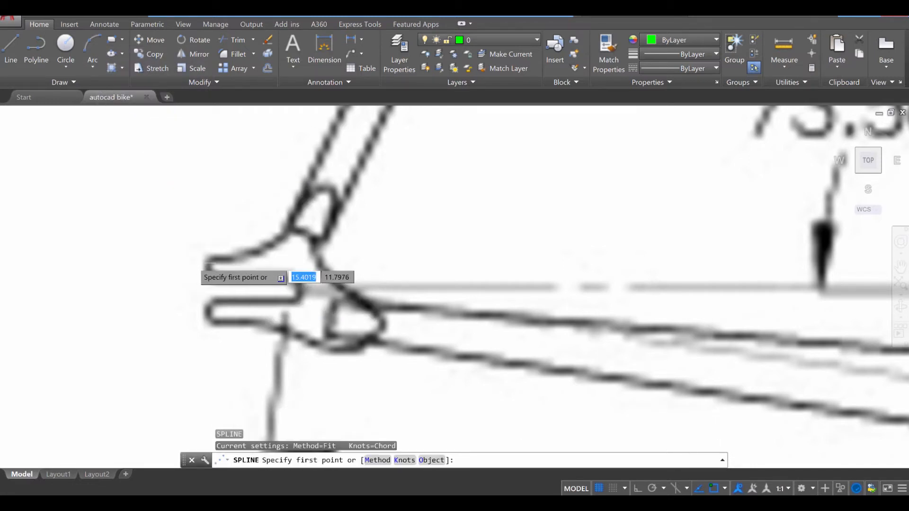
# - Trace a closed spline around the rear dropout outline
pyautogui.click(304, 277)
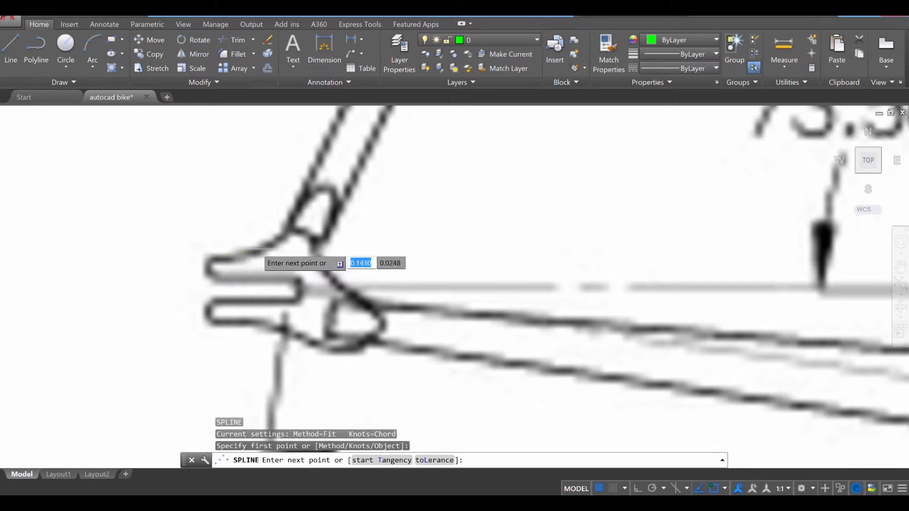
pyautogui.click(290, 214)
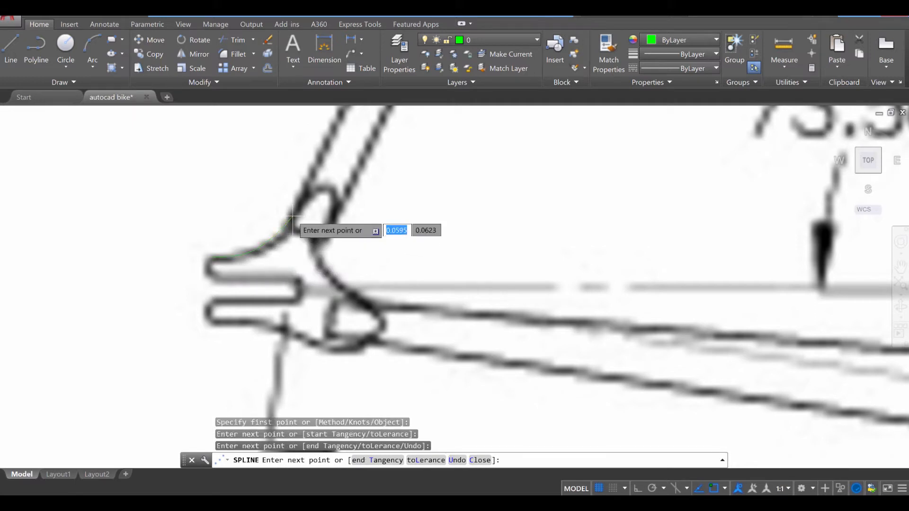
pyautogui.click(290, 213)
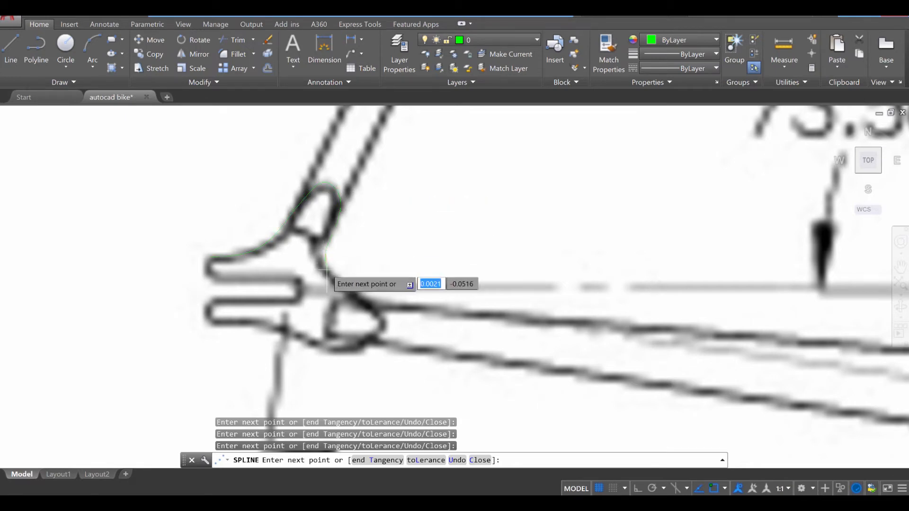
pyautogui.click(380, 312)
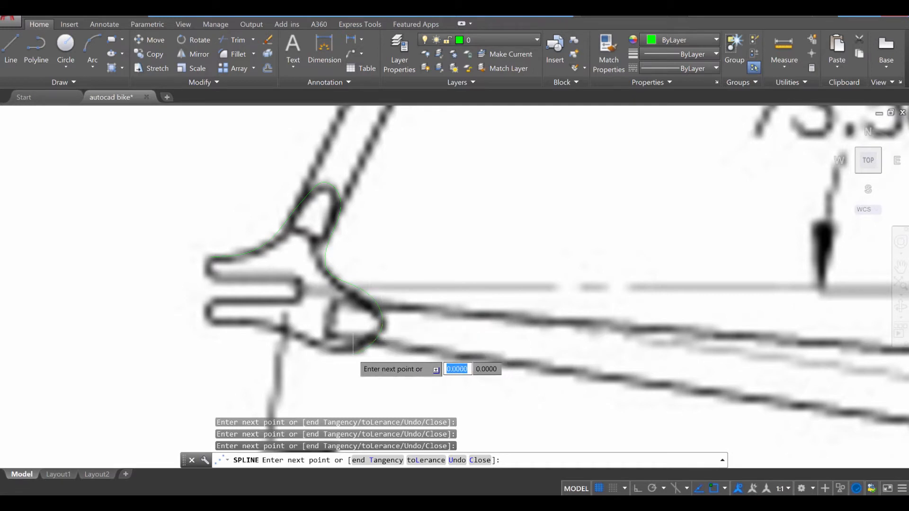
pyautogui.moveTo(259, 322)
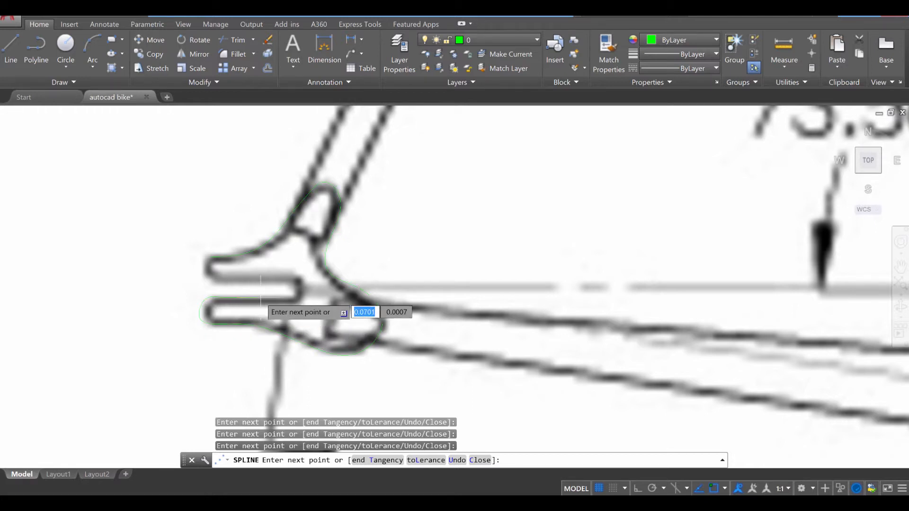
pyautogui.moveTo(298, 290)
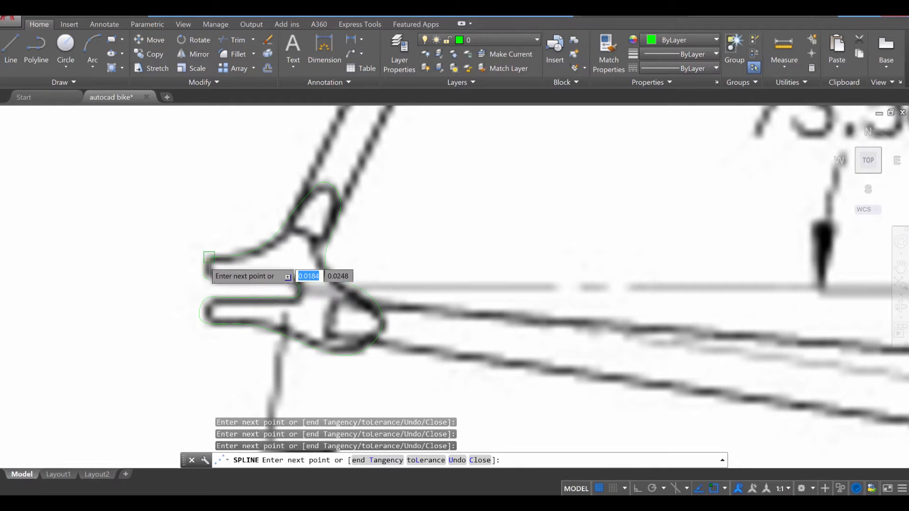
pyautogui.click(209, 255)
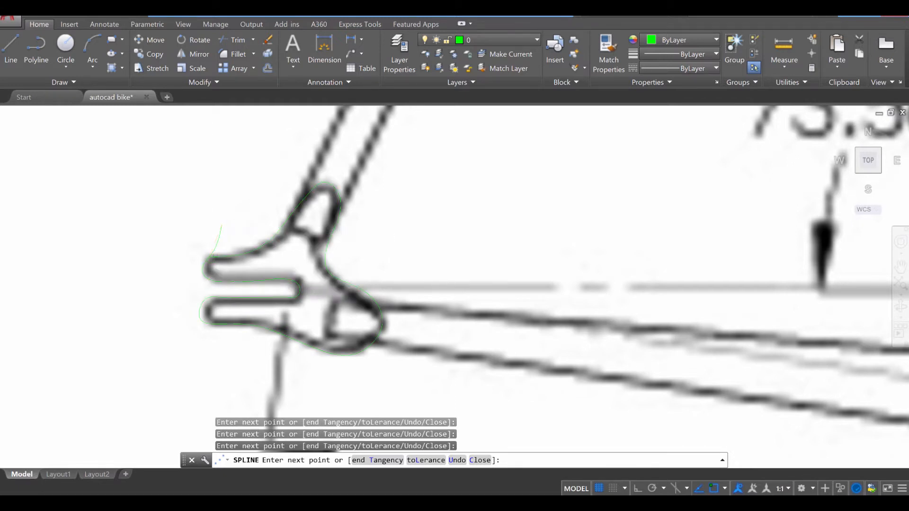
pyautogui.press('Escape')
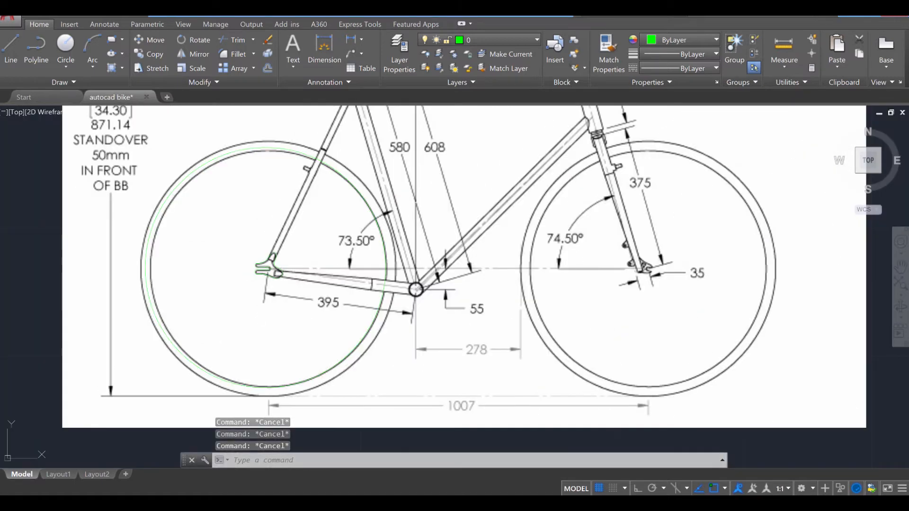
# - Trace the front fork dropout outline and hide the reference image layer
pyautogui.scroll(3)
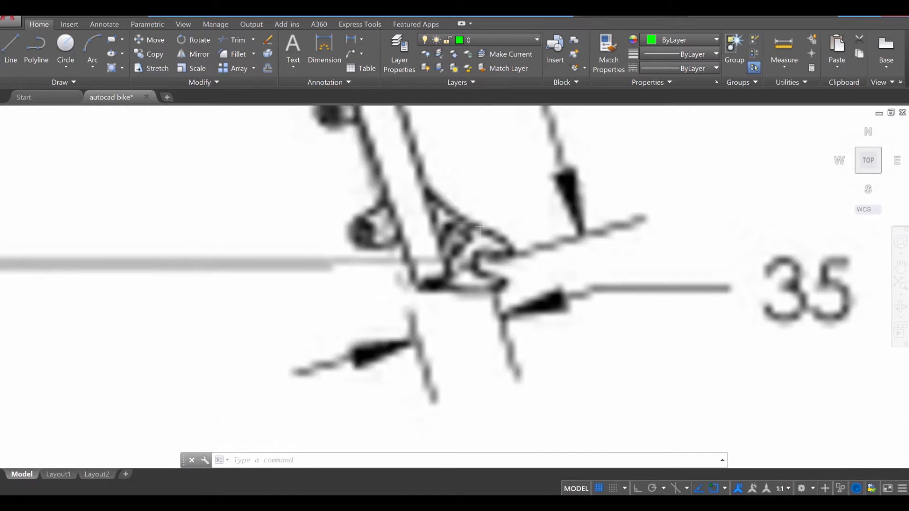
pyautogui.moveTo(420, 185)
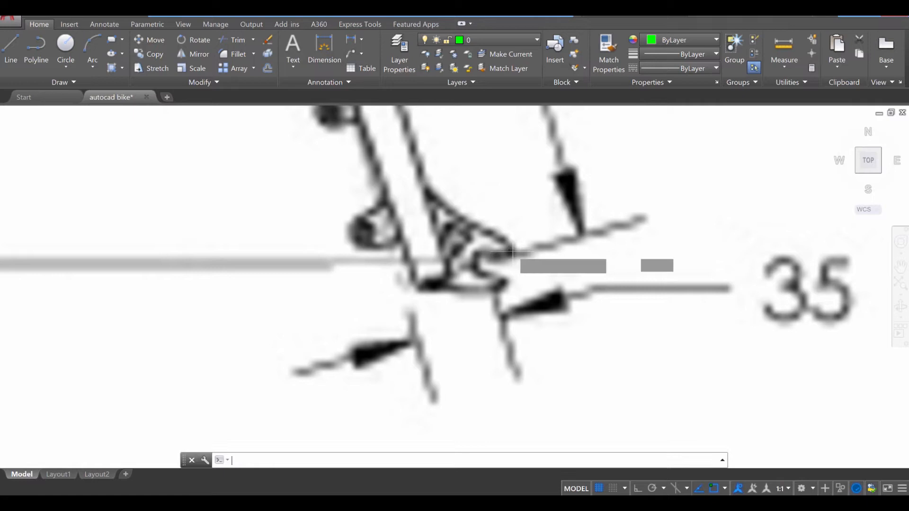
pyautogui.click(511, 252)
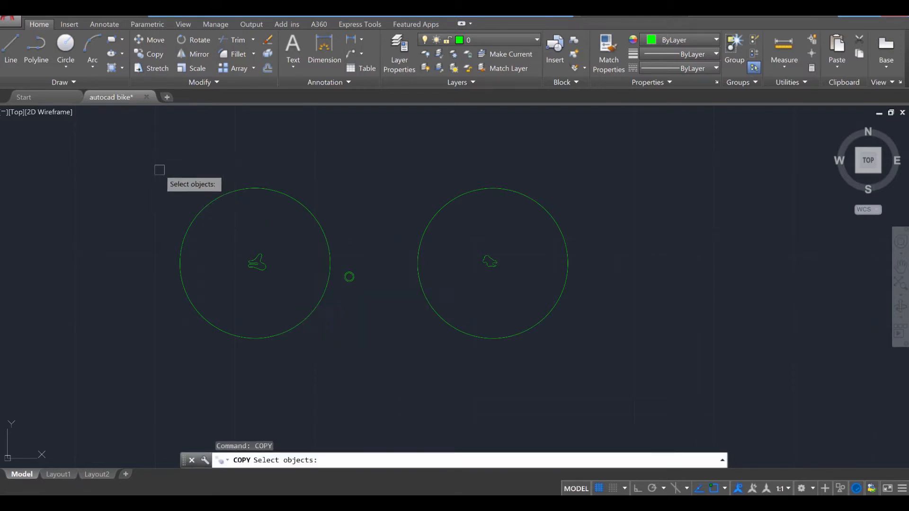
# - Cancel the copy and turn the traced frame lines layer back on
pyautogui.click(329, 263)
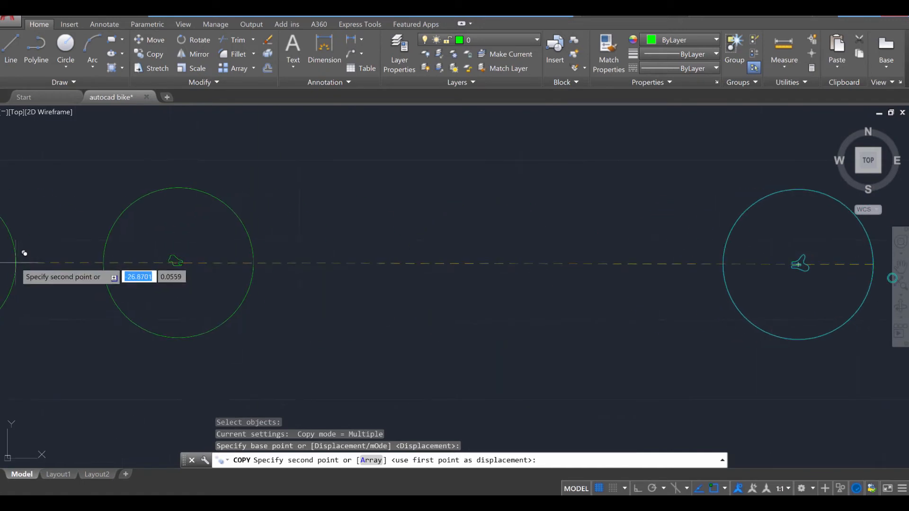
pyautogui.press('Escape')
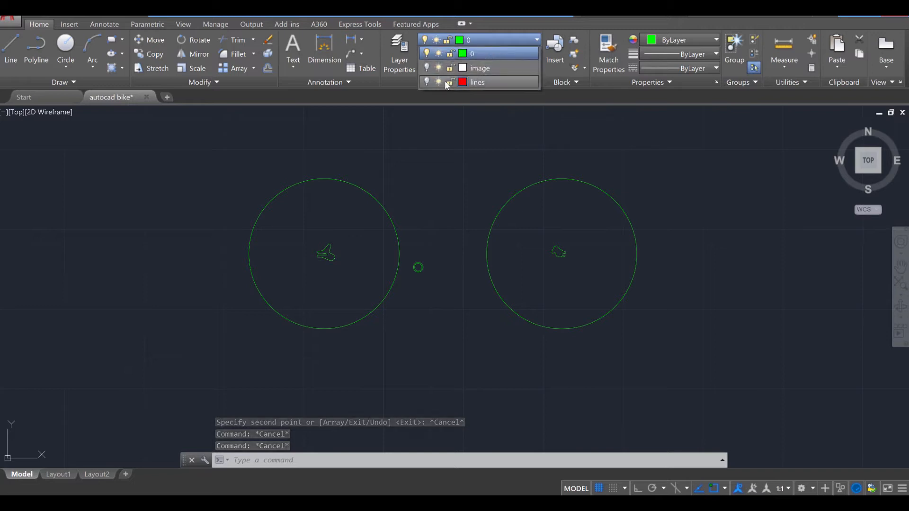
pyautogui.click(426, 83)
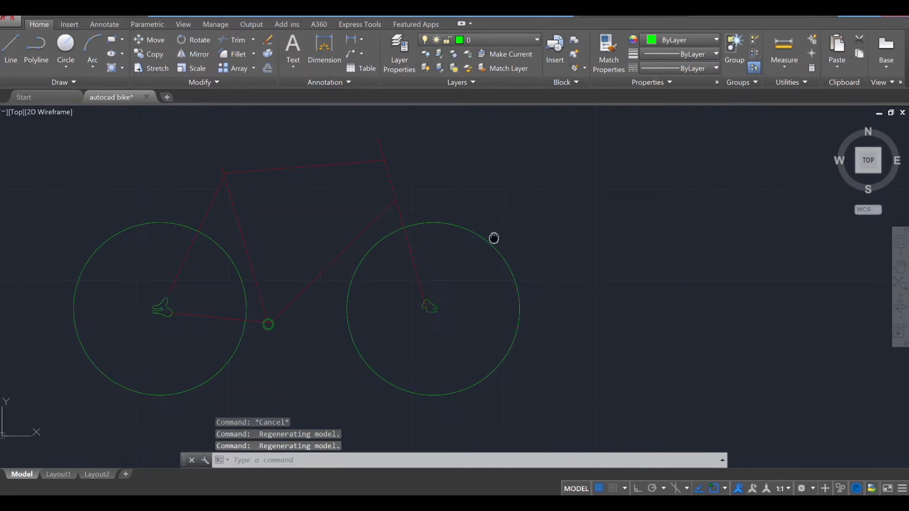
pyautogui.moveTo(551, 214)
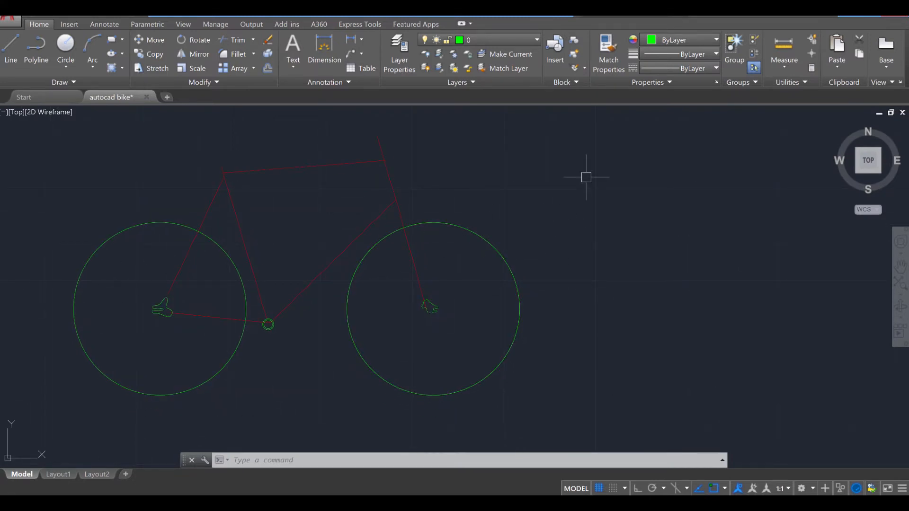
# - Draw profile circles of radius 0.08 and 0.1 above the front wheel
pyautogui.write('cir')
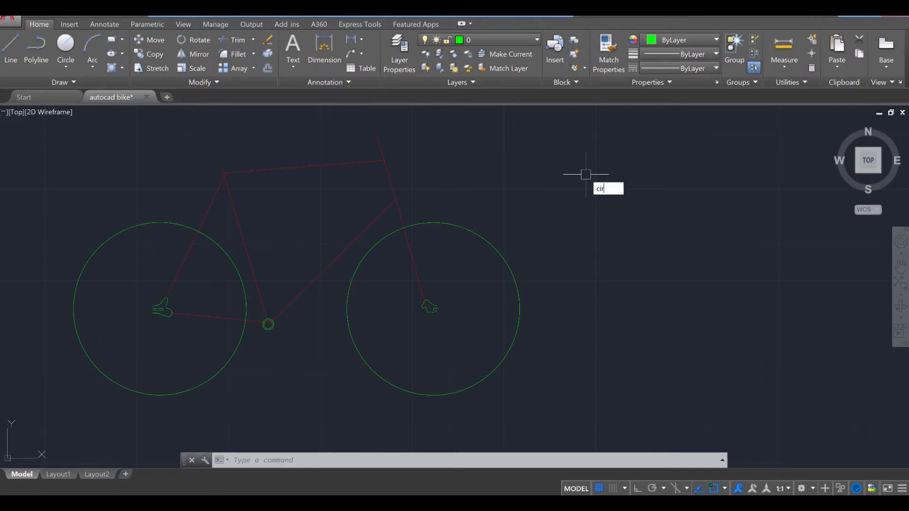
pyautogui.click(585, 174)
pyautogui.write('.08')
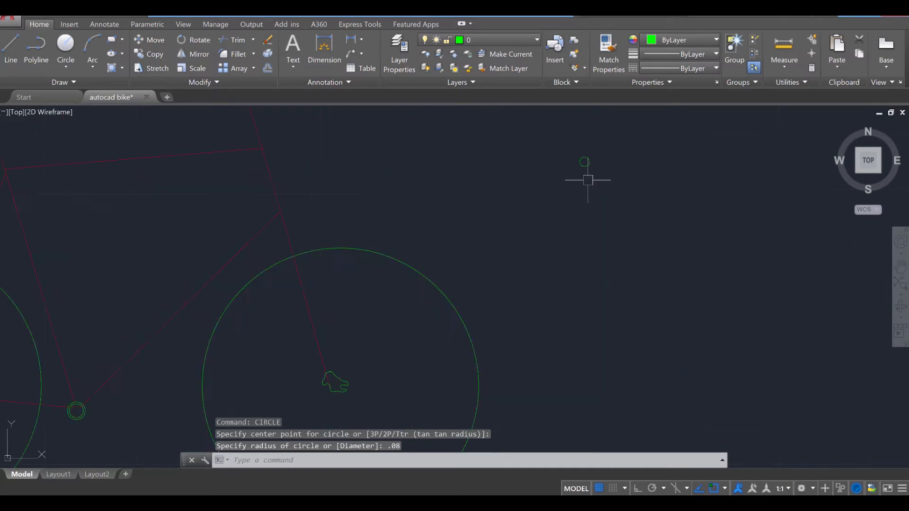
pyautogui.press('Escape')
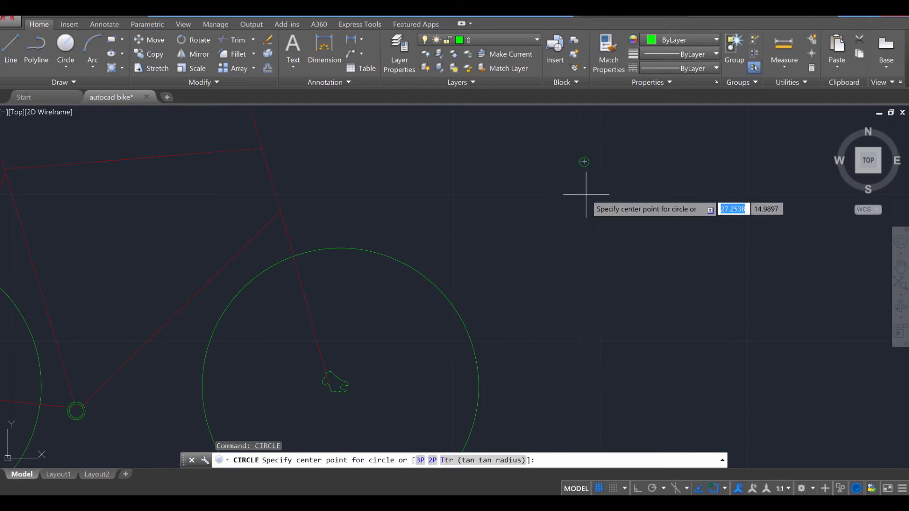
pyautogui.click(594, 199)
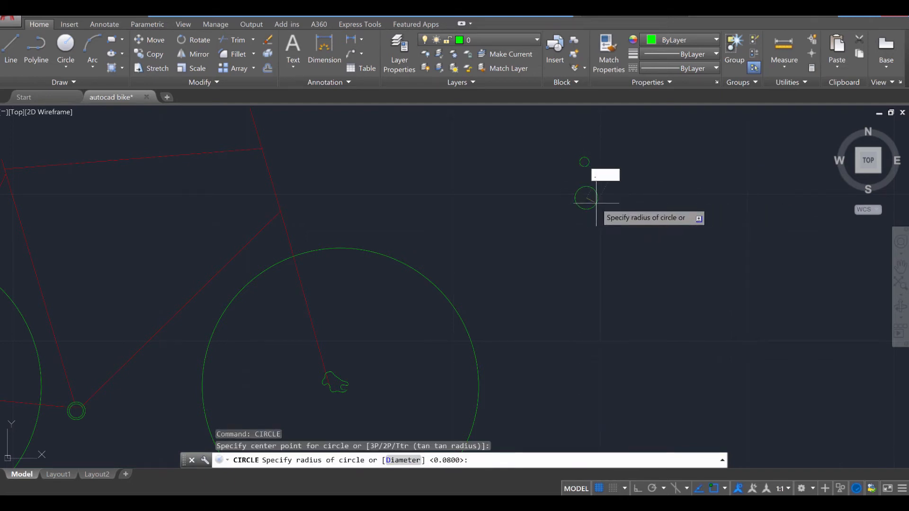
pyautogui.write('.1')
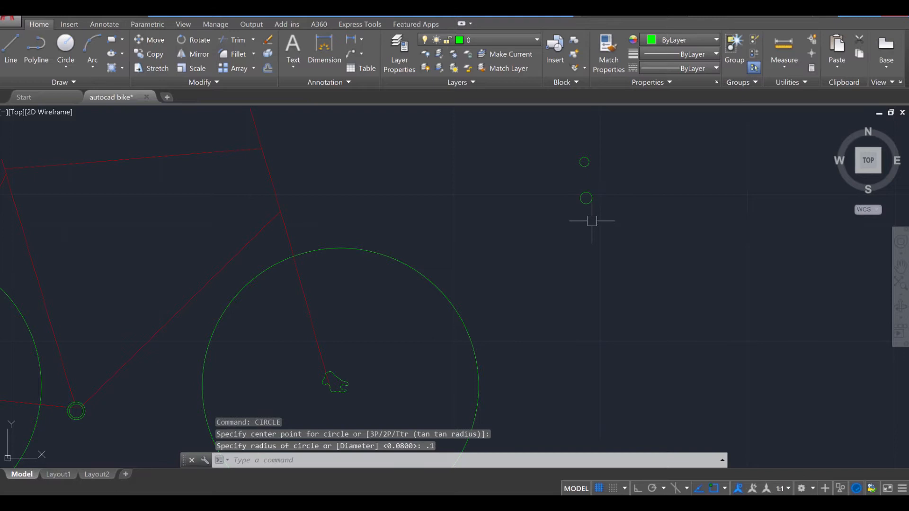
pyautogui.press('Escape')
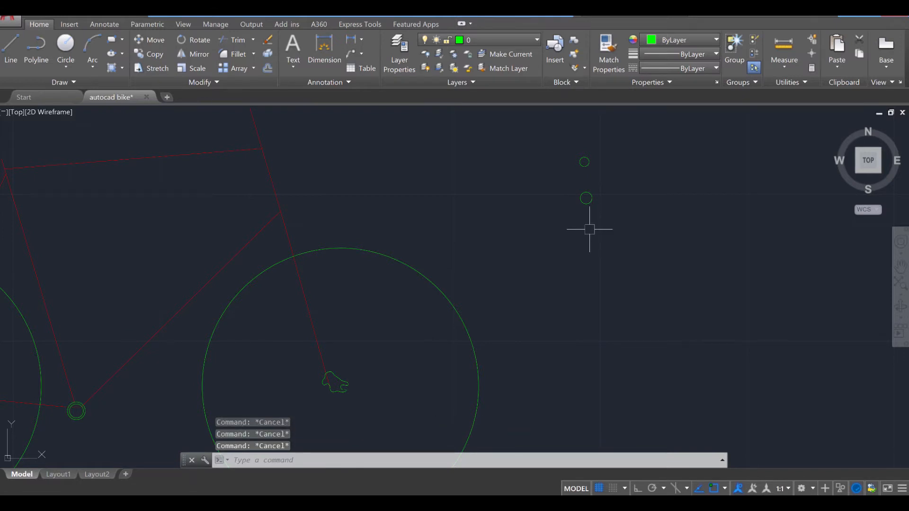
pyautogui.click(65, 43)
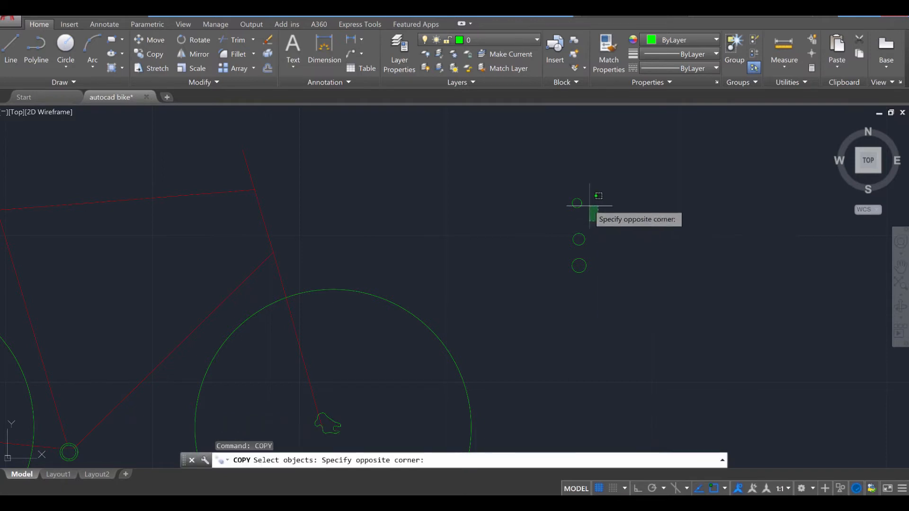
# - Copy the top, middle and bottom profile circles into rows to the right
pyautogui.click(577, 203)
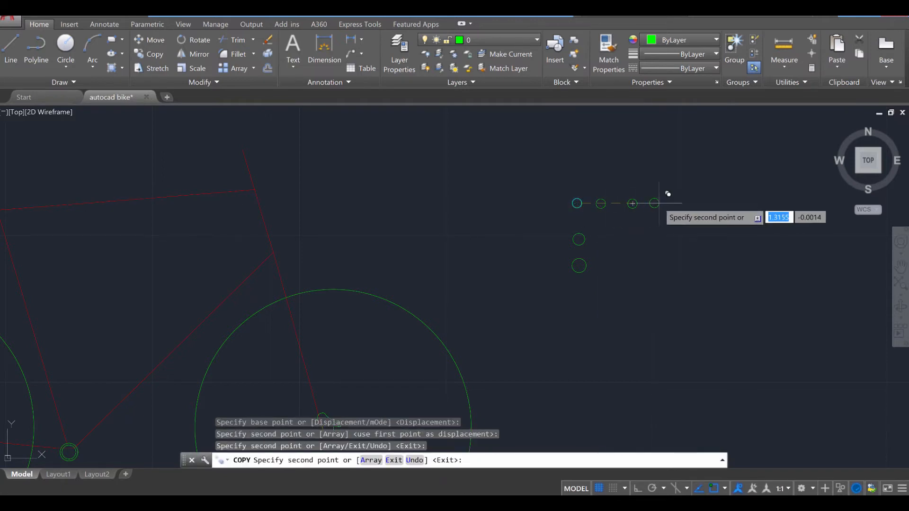
pyautogui.click(656, 238)
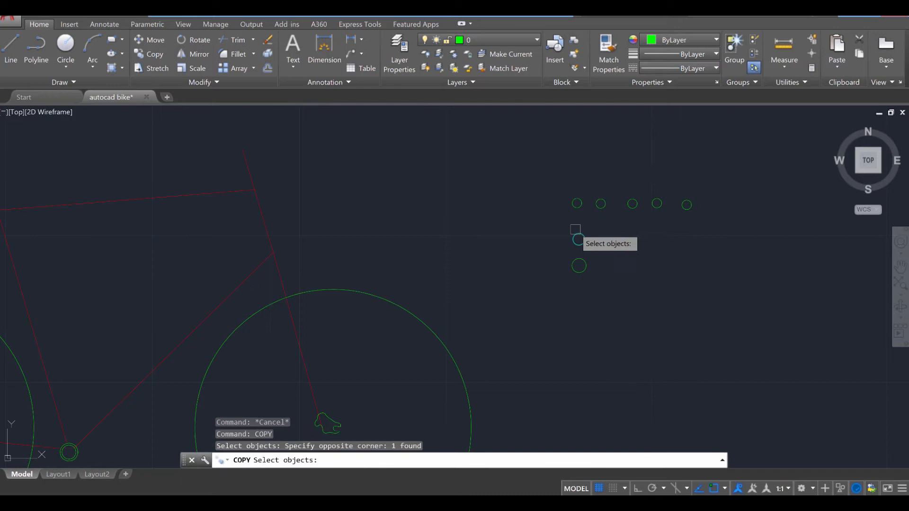
pyautogui.click(579, 238)
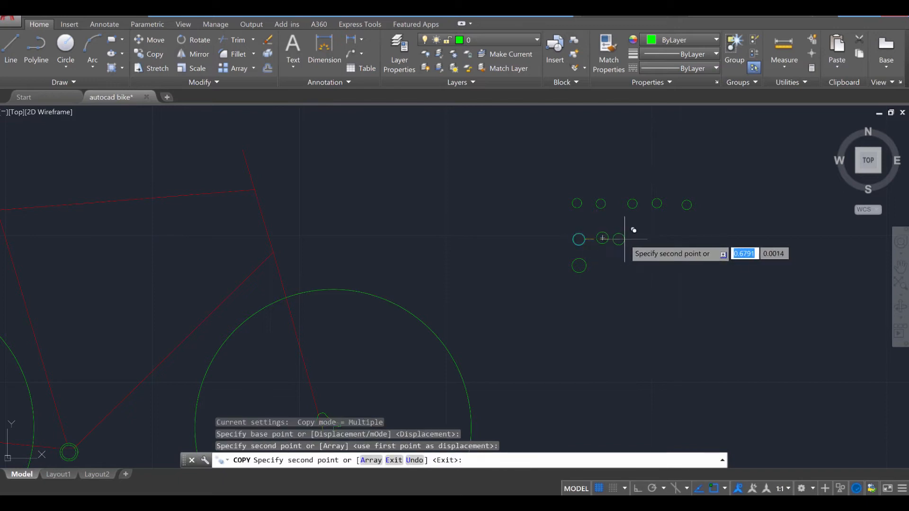
pyautogui.click(683, 239)
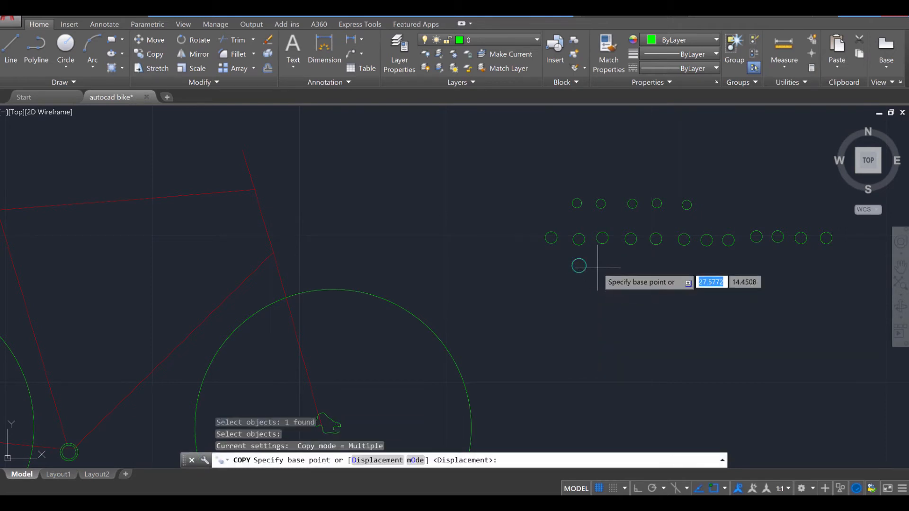
pyautogui.click(577, 266)
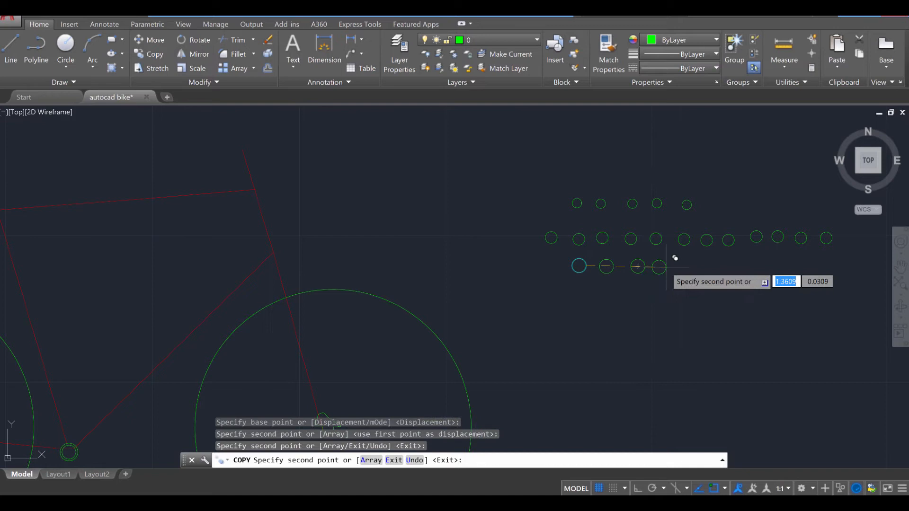
pyautogui.click(711, 267)
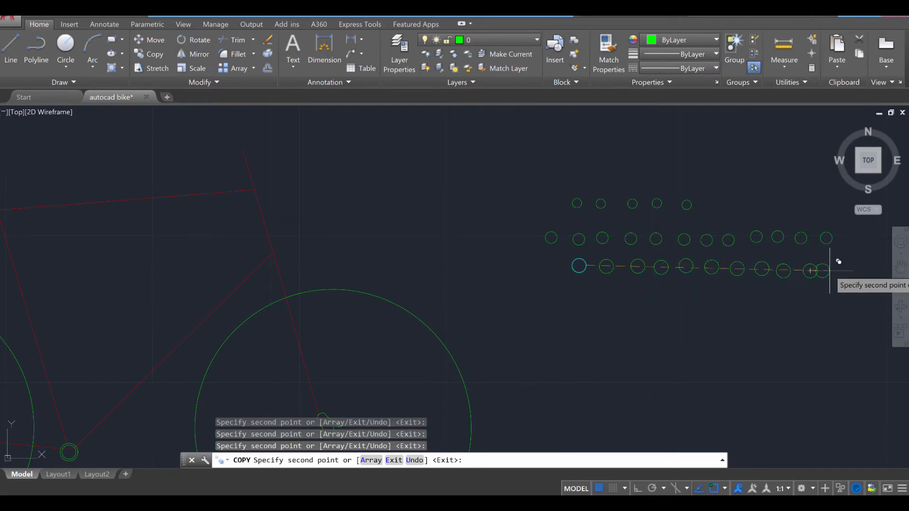
pyautogui.moveTo(571, 290)
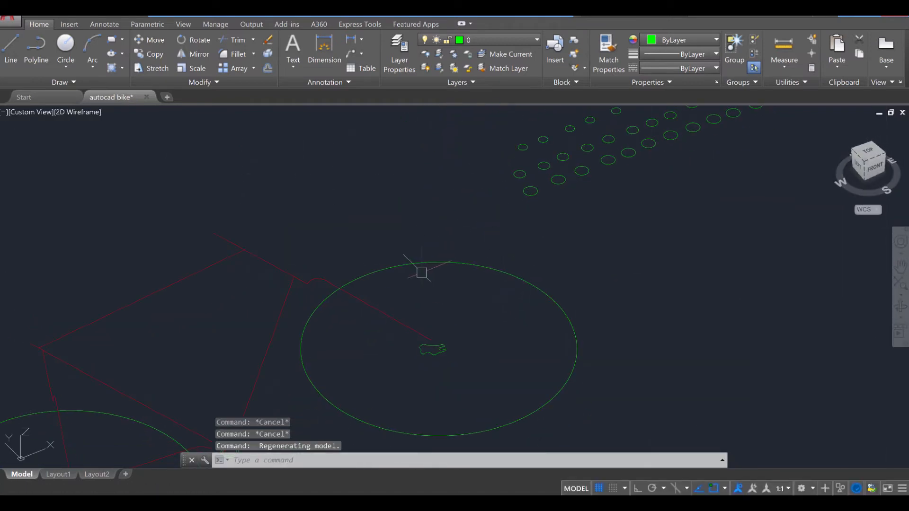
pyautogui.moveTo(494, 237)
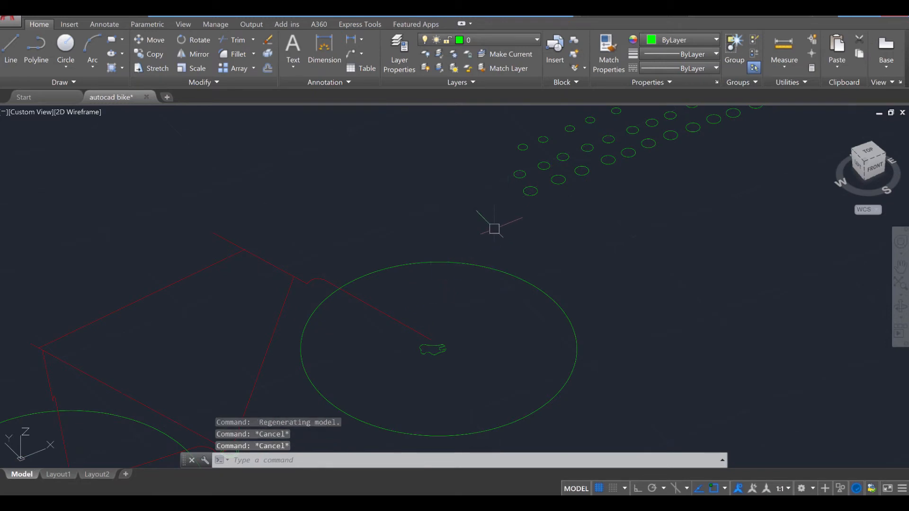
# - Sweep profile circles along the front fork and head-tube lines into solid tubes
pyautogui.write('SWEEP')
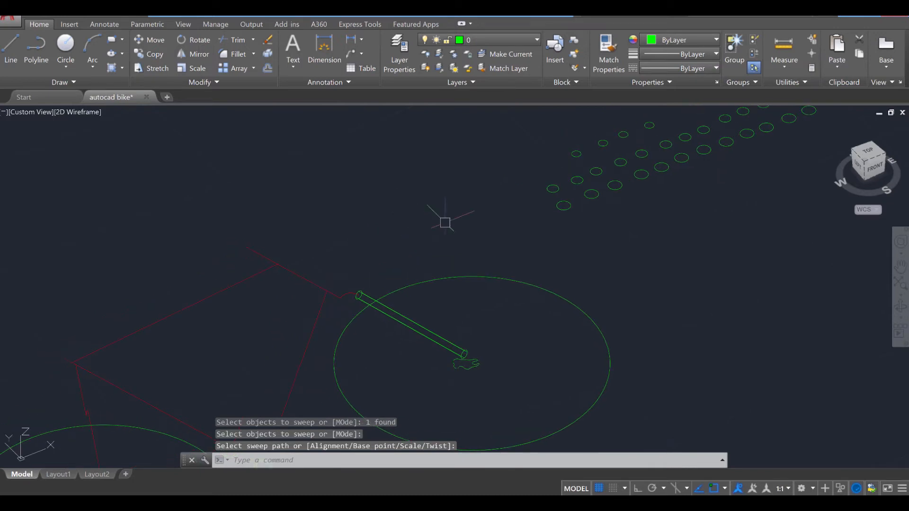
pyautogui.moveTo(543, 172)
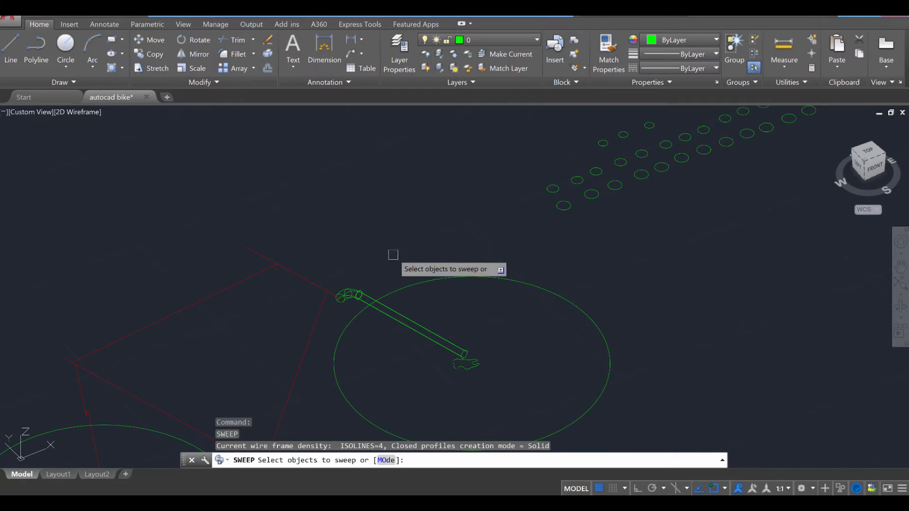
pyautogui.moveTo(530, 247)
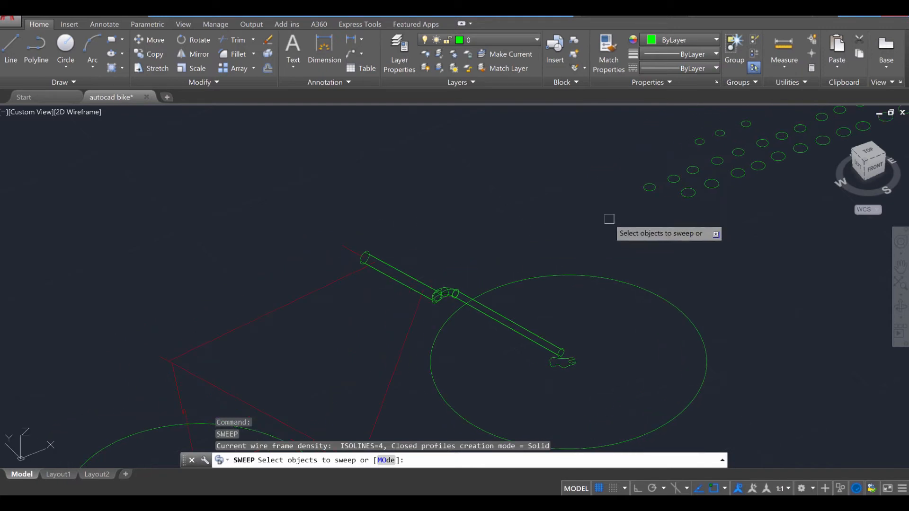
pyautogui.click(350, 246)
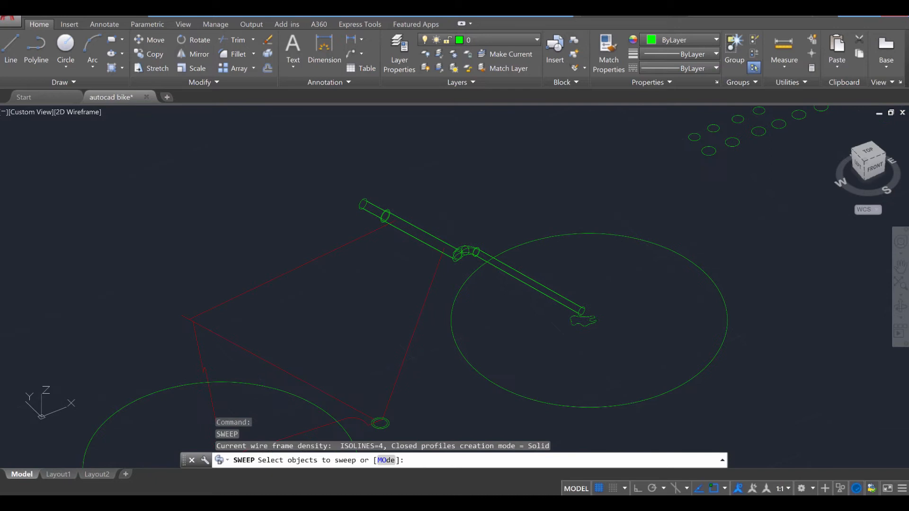
pyautogui.moveTo(436, 276)
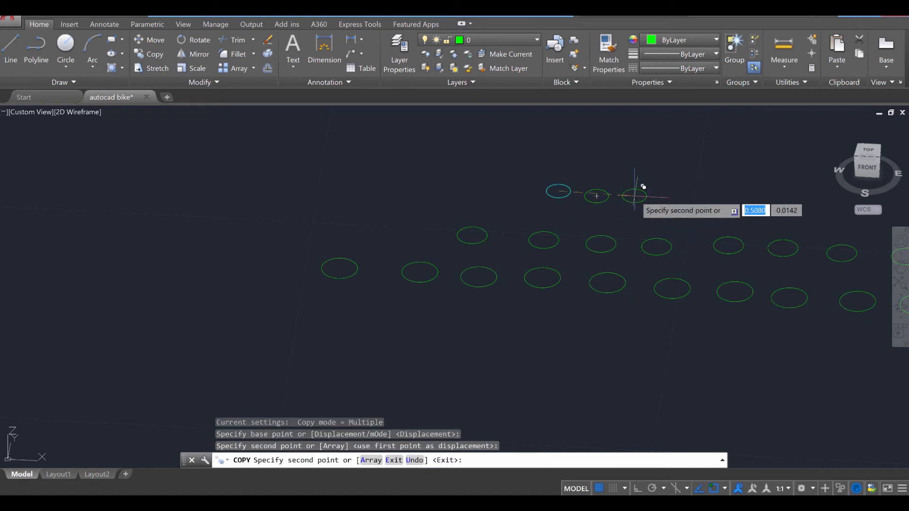
# - Copy more profile circles and sweep the remaining frame lines into tubes
pyautogui.press('Escape')
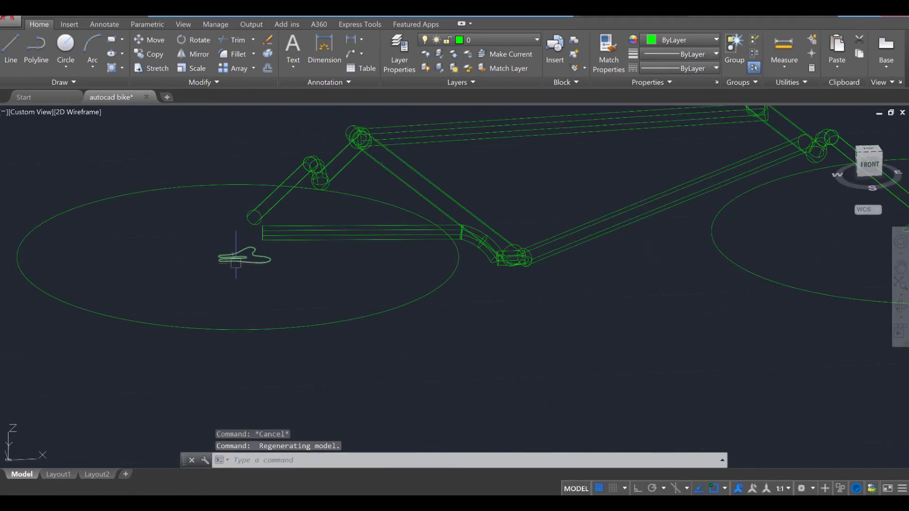
# - Extrude both dropout outlines into solid plates 0.08 thick
pyautogui.write('e')
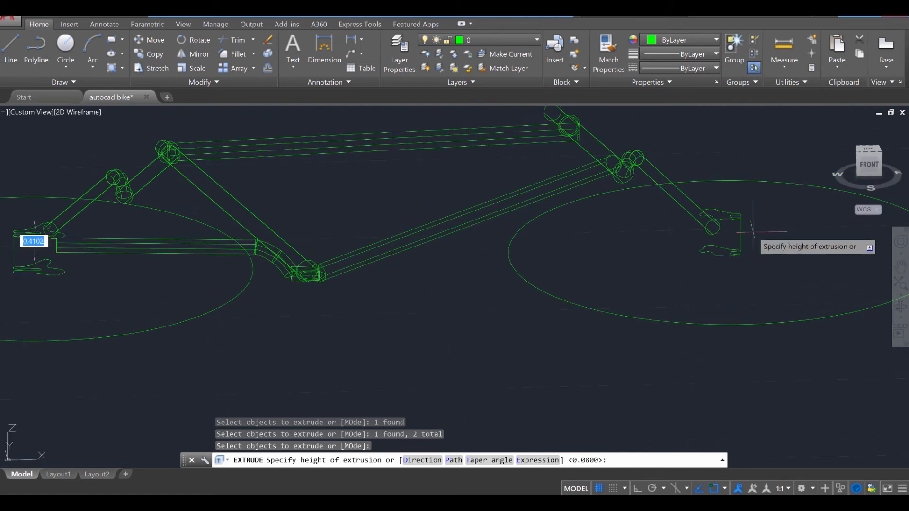
pyautogui.write('.08')
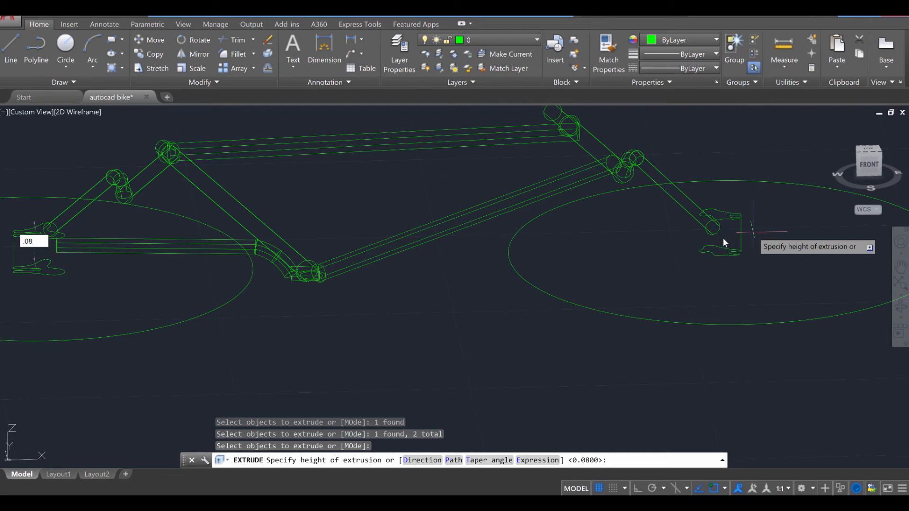
pyautogui.press('Escape')
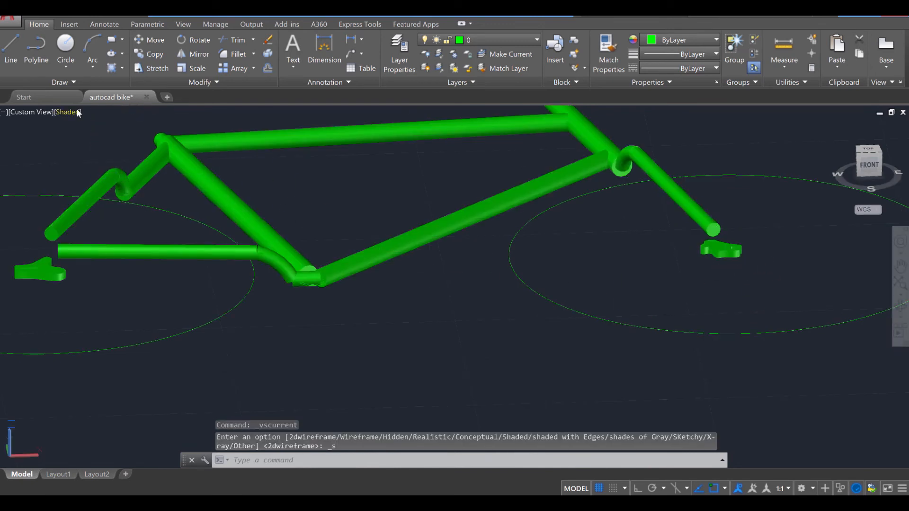
# - Switch to 2D Wireframe, view the frame from the front and move a dropout plate into line
pyautogui.click(66, 112)
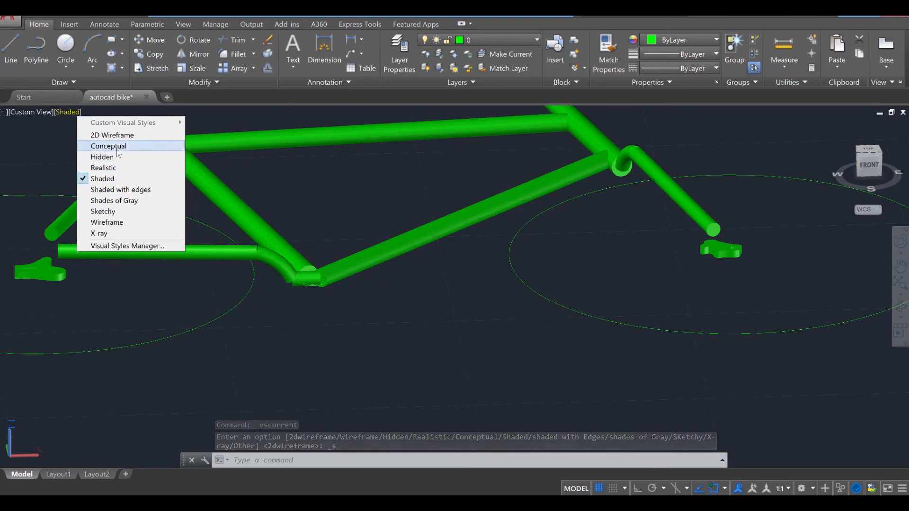
pyautogui.click(112, 134)
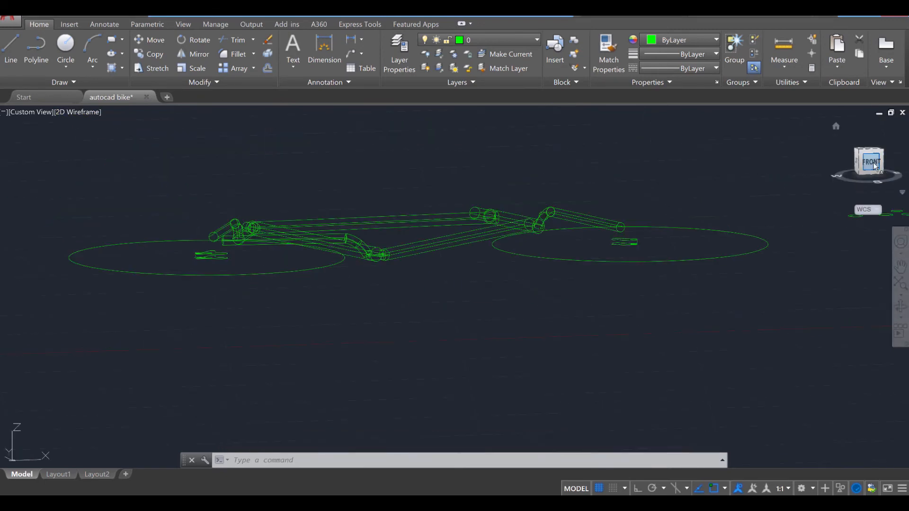
pyautogui.click(869, 163)
pyautogui.write('m')
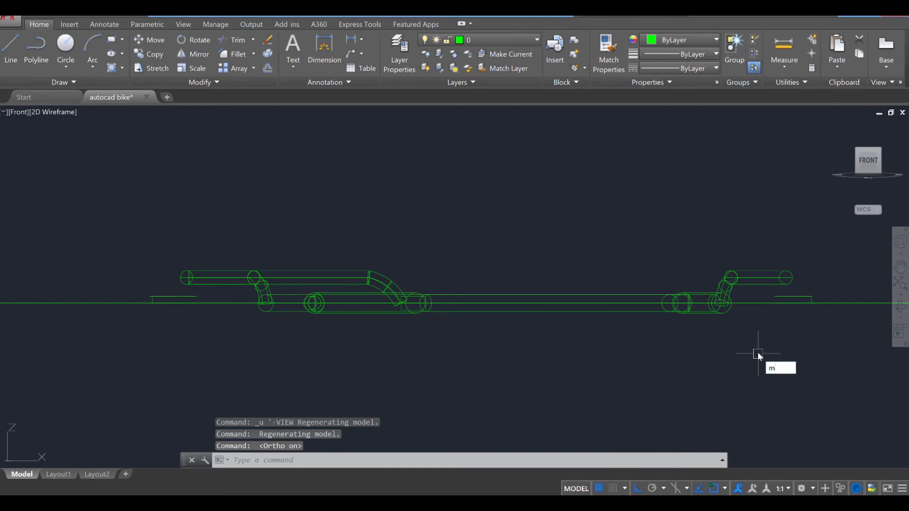
pyautogui.press('Enter')
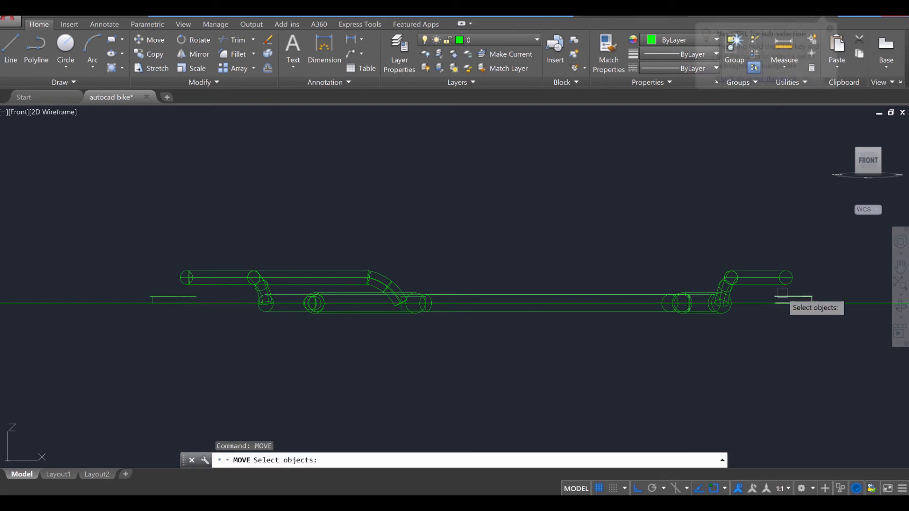
pyautogui.click(172, 296)
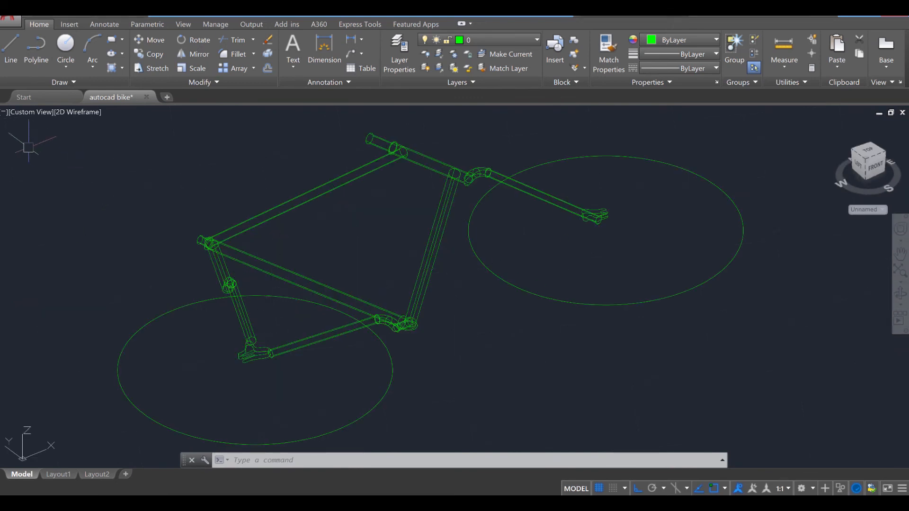
# - Split the drawing into Two: Vertical viewports with the right one set to Front view
pyautogui.click(4, 112)
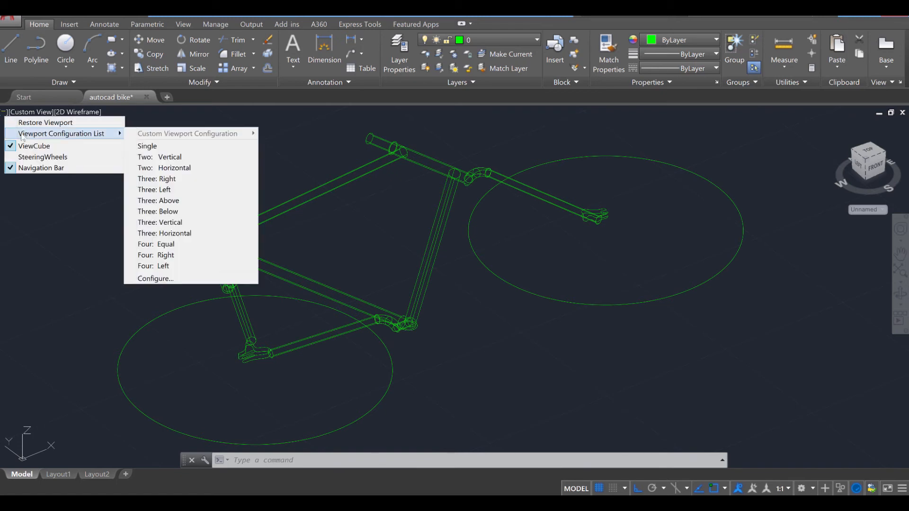
pyautogui.moveTo(154, 160)
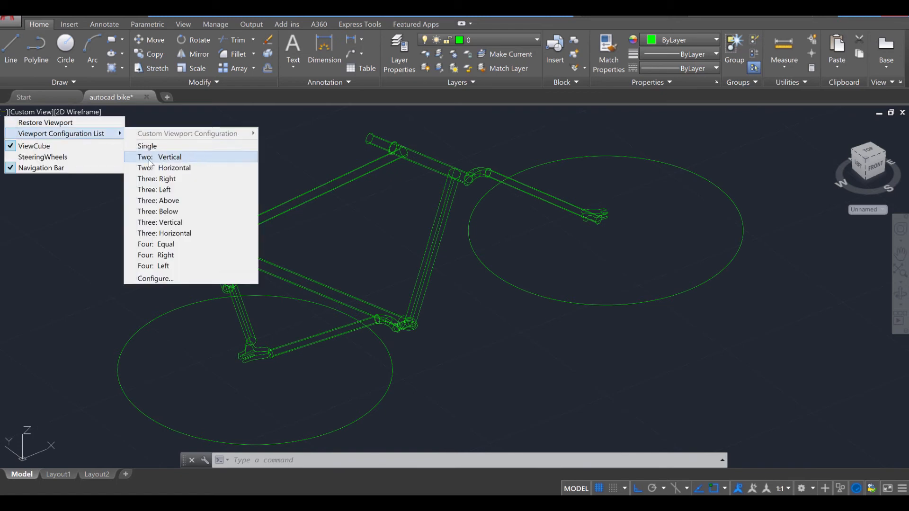
pyautogui.click(169, 158)
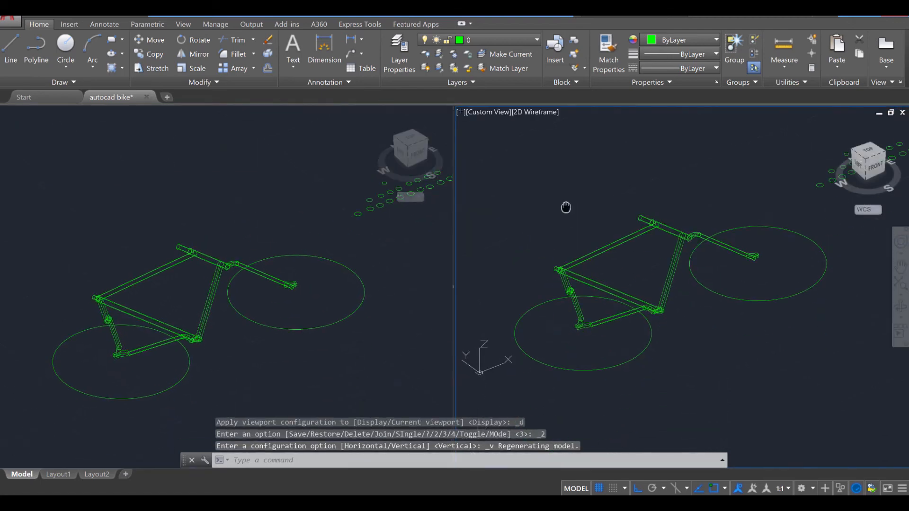
pyautogui.click(487, 111)
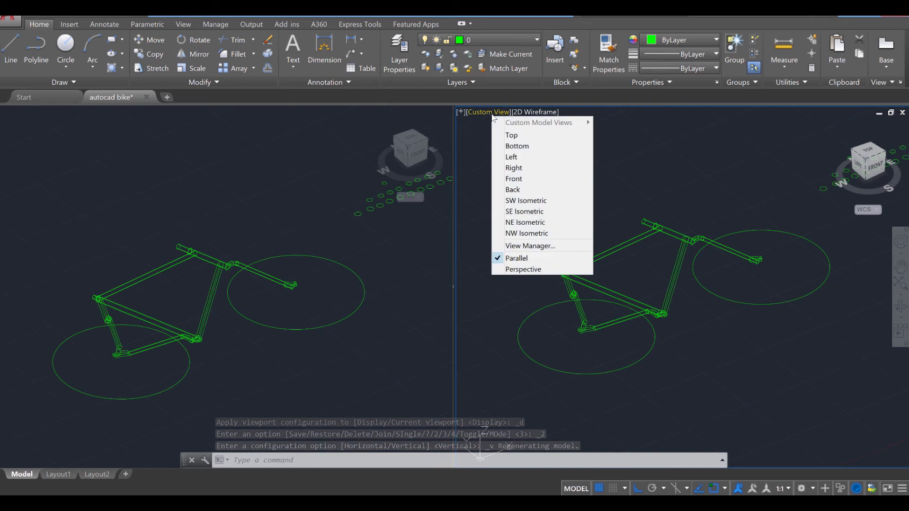
pyautogui.click(513, 178)
pyautogui.write('l')
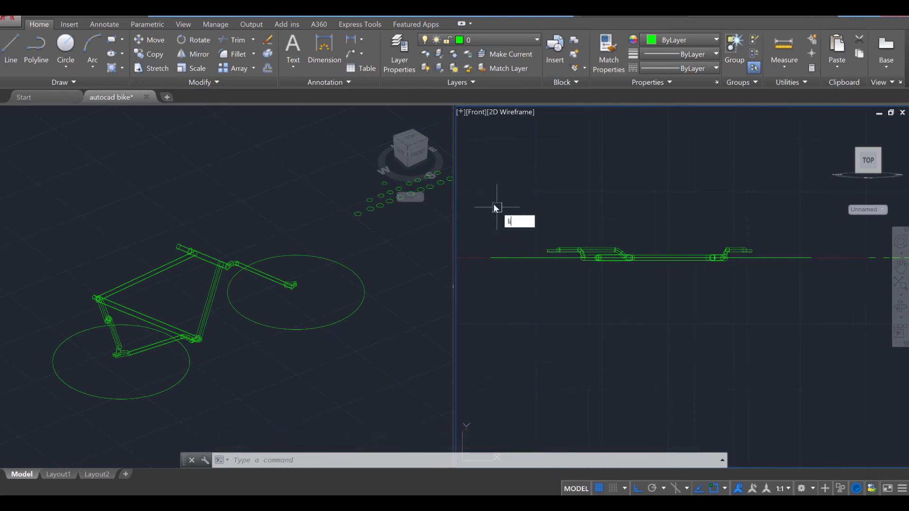
# - Draw a straight line across the bike frame in the front viewport as a mirror axis
pyautogui.press('enter')
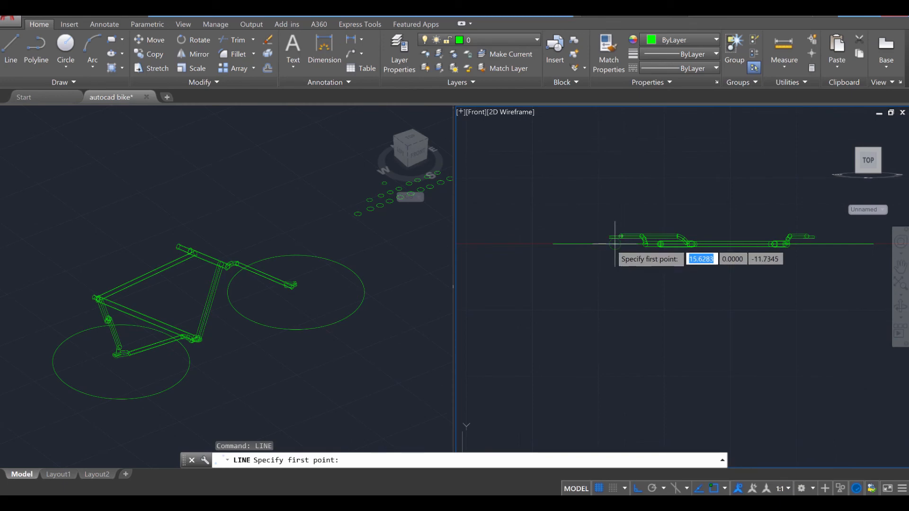
pyautogui.click(616, 244)
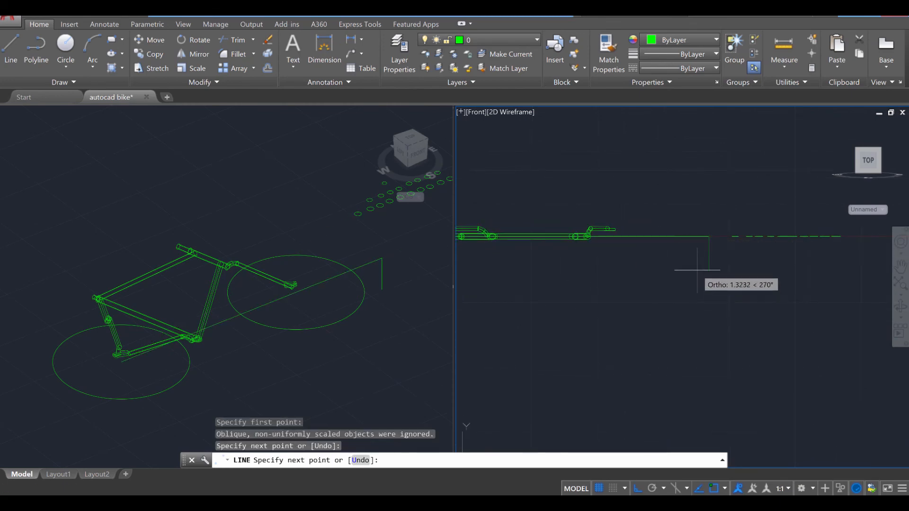
pyautogui.press('Escape')
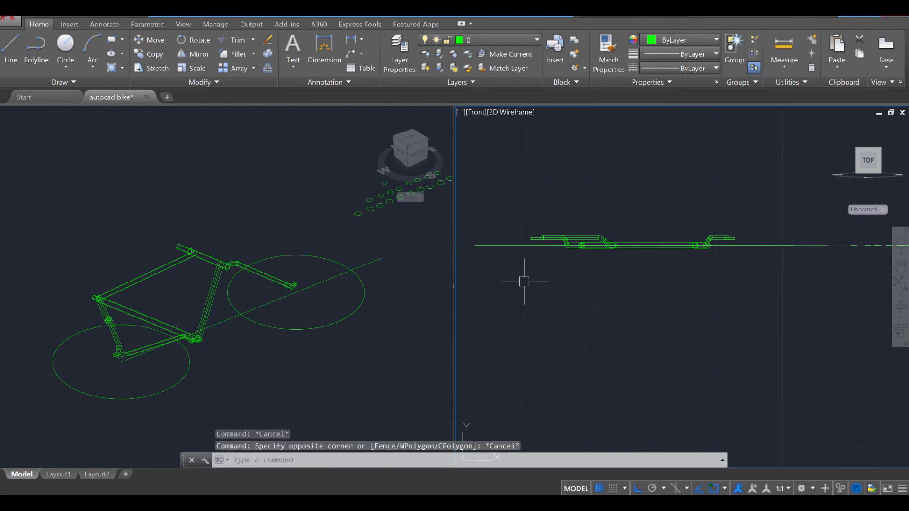
# - Mirror the rear stay tubes across the drawn line, keeping the originals
pyautogui.write('MIRROR')
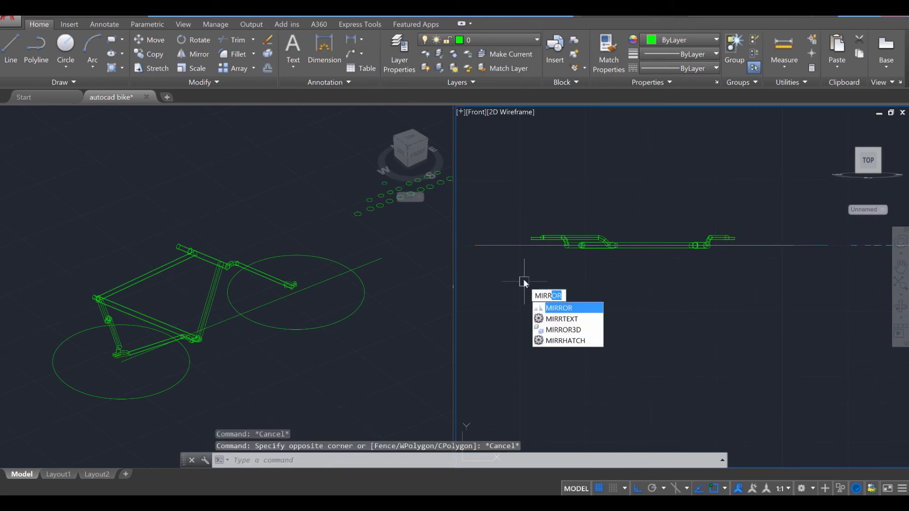
pyautogui.click(559, 308)
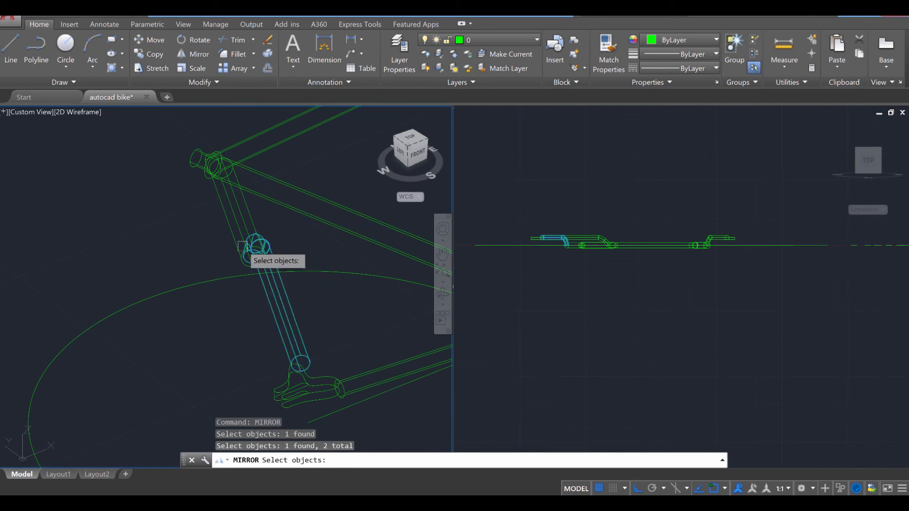
pyautogui.moveTo(687, 341)
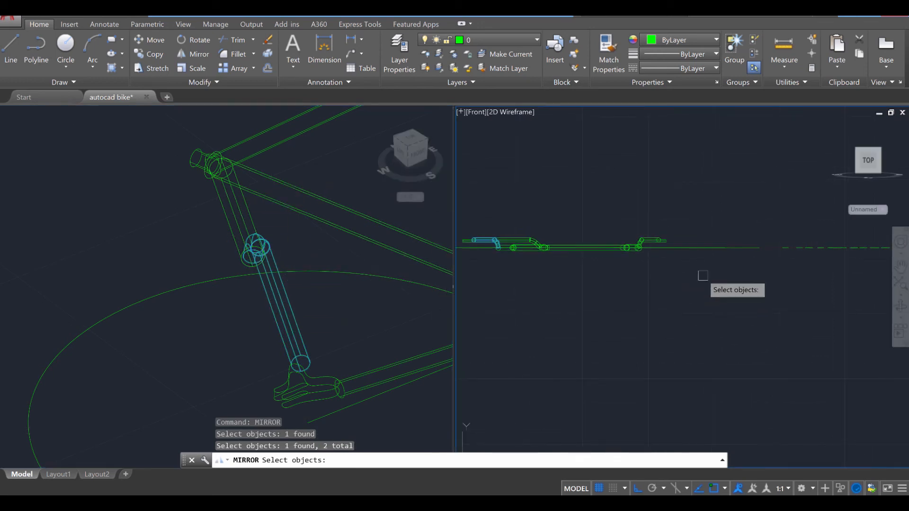
pyautogui.press('enter')
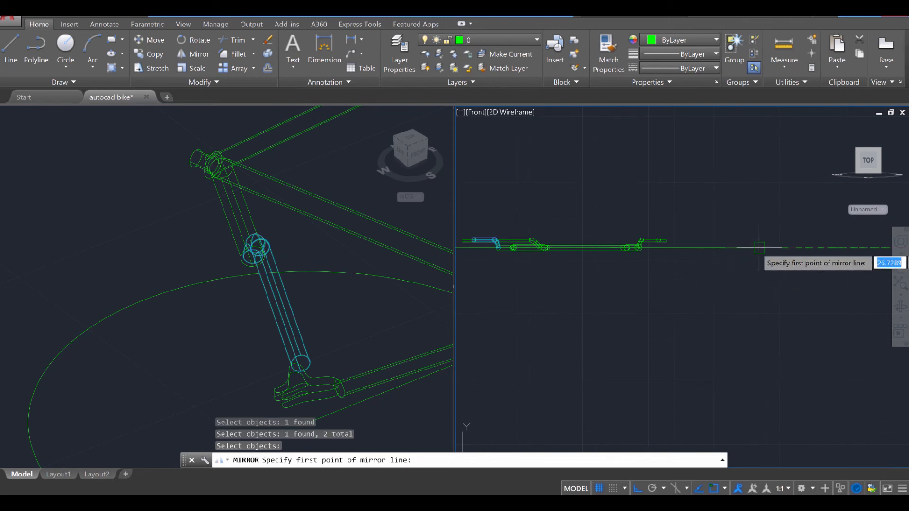
pyautogui.click(663, 258)
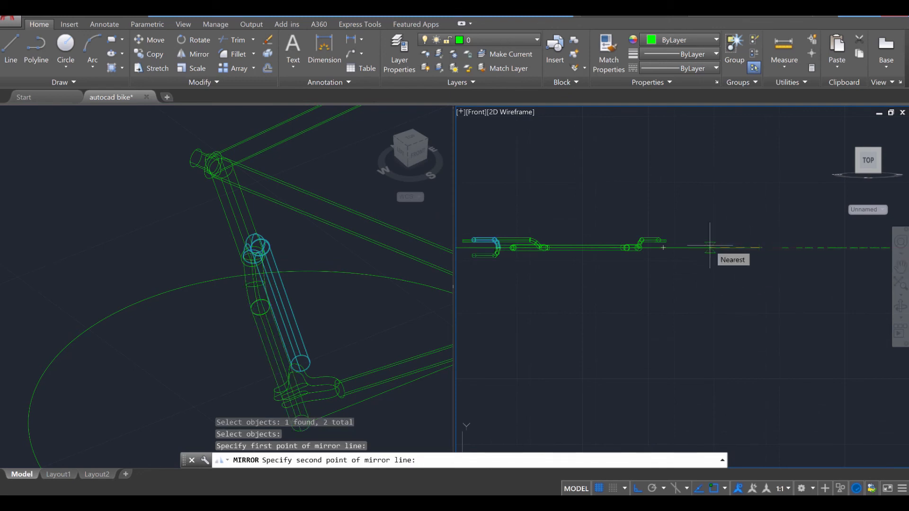
pyautogui.click(709, 246)
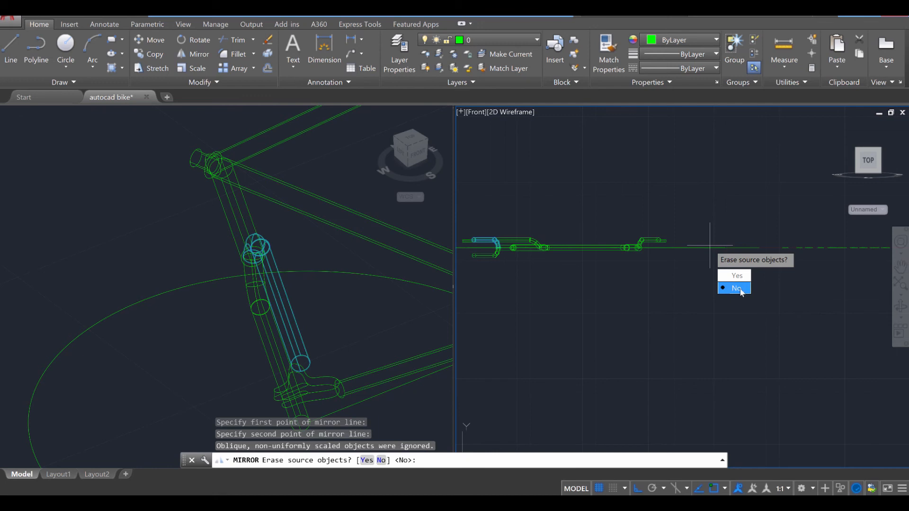
pyautogui.click(734, 288)
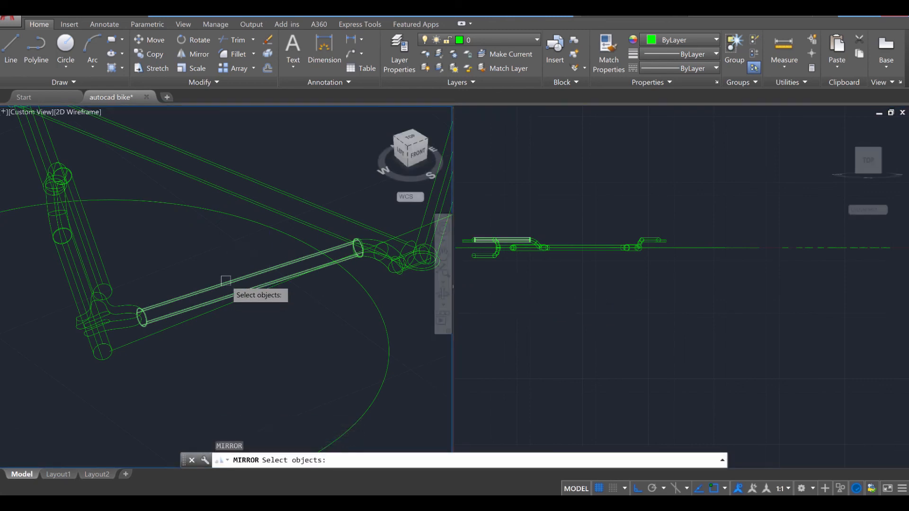
# - Mirror another frame tube across the same axis, again keeping the source
pyautogui.click(375, 265)
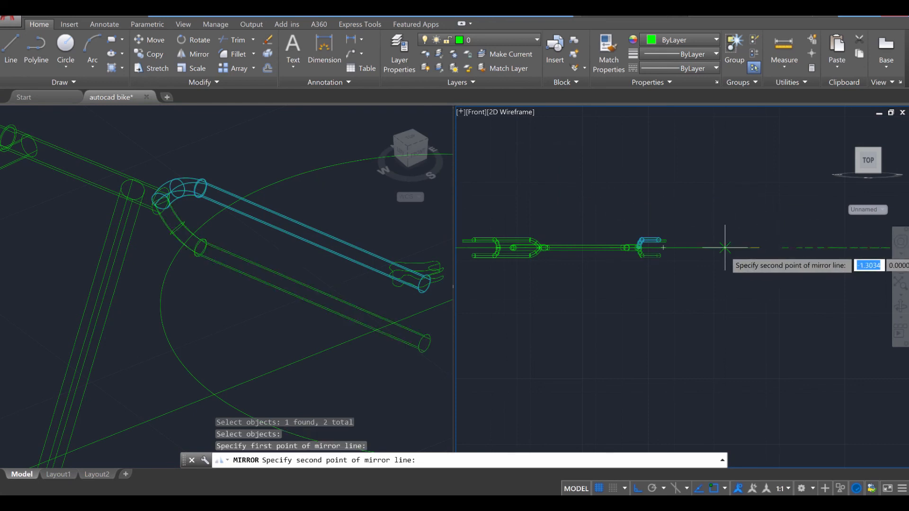
pyautogui.click(725, 247)
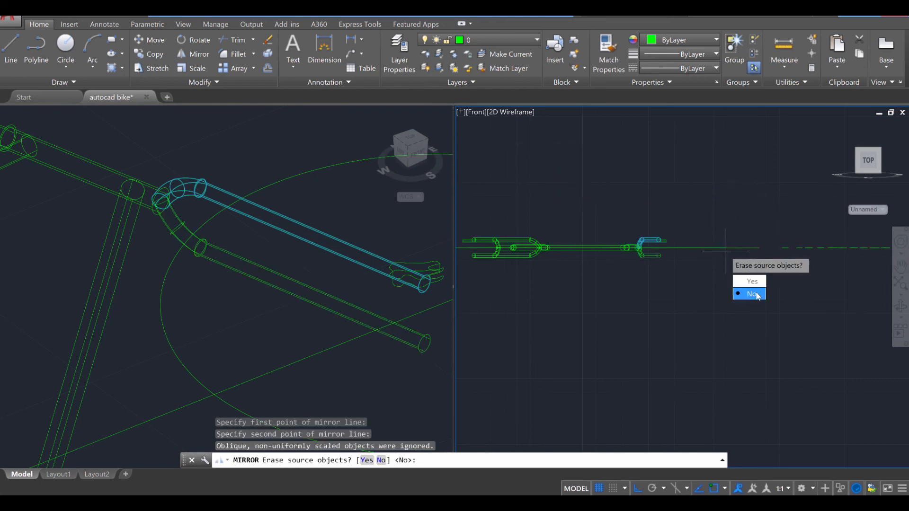
pyautogui.click(750, 293)
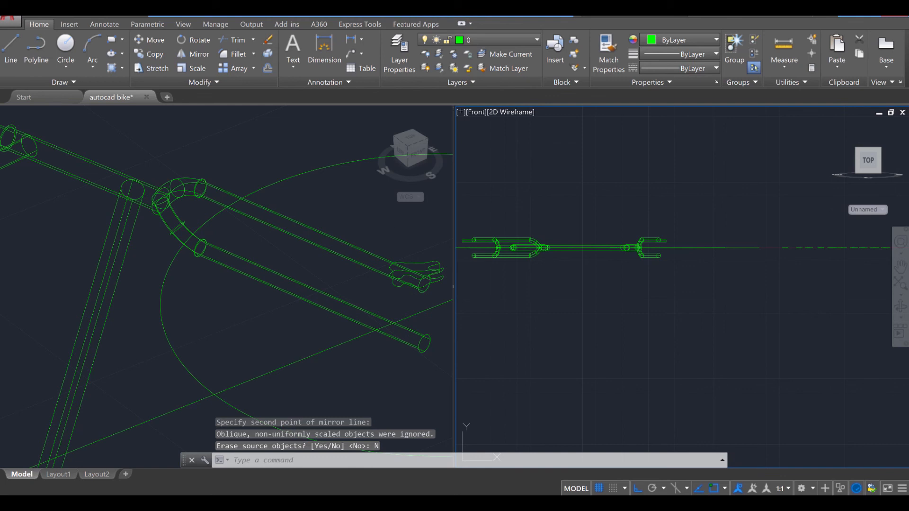
pyautogui.press('Escape')
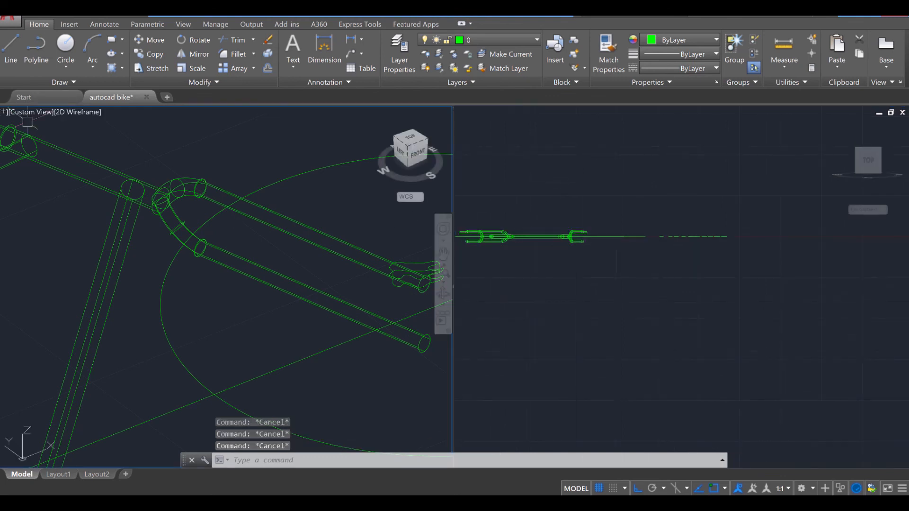
# - Erase the unwanted object near the rear dropout and begin copying the dropout plate
pyautogui.click(3, 111)
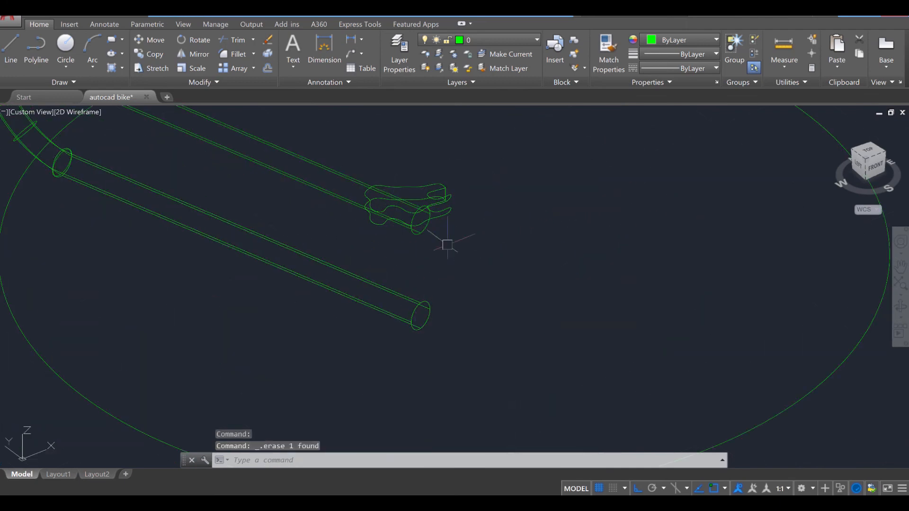
pyautogui.write('Cop')
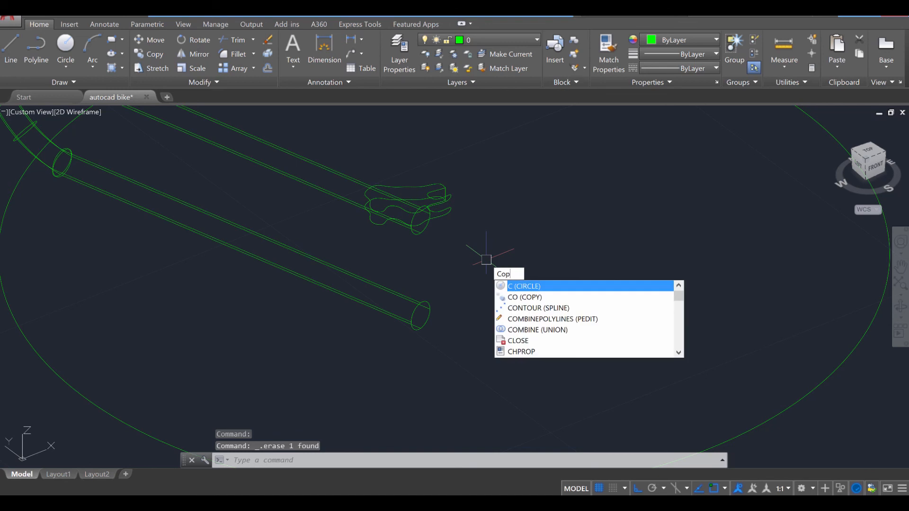
pyautogui.click(527, 297)
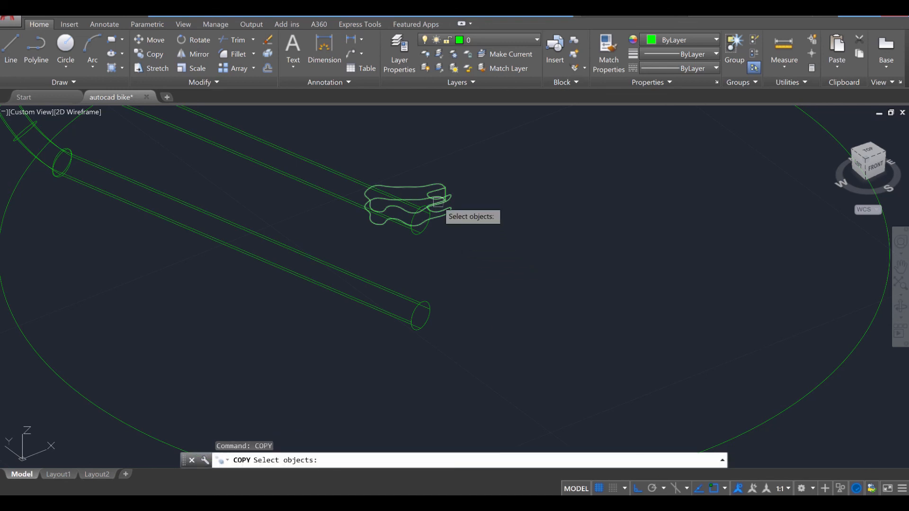